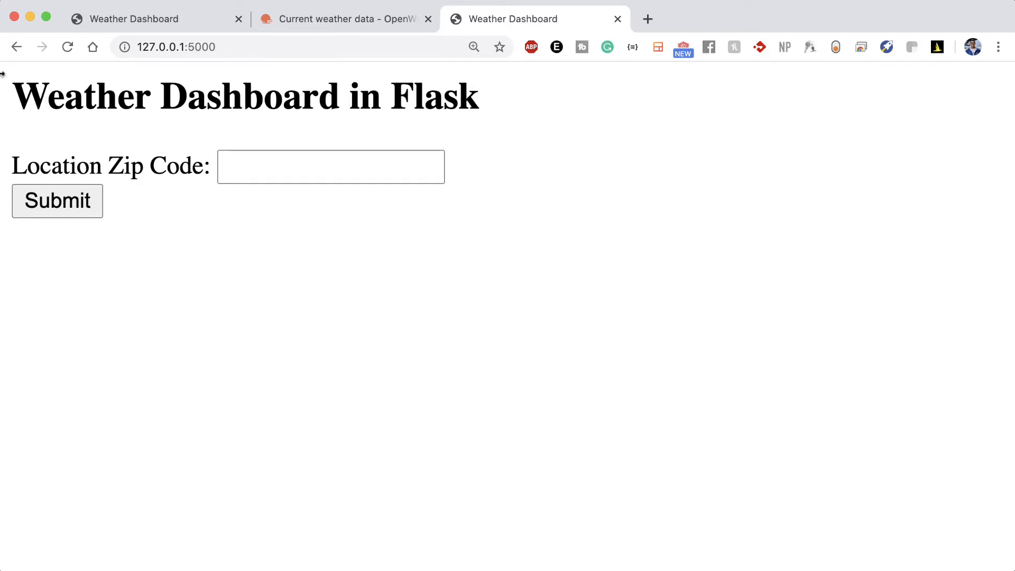
- Submit zip code 95129 on the weather dashboard and select the displayed zip
{"action": "type", "text": "95129"}
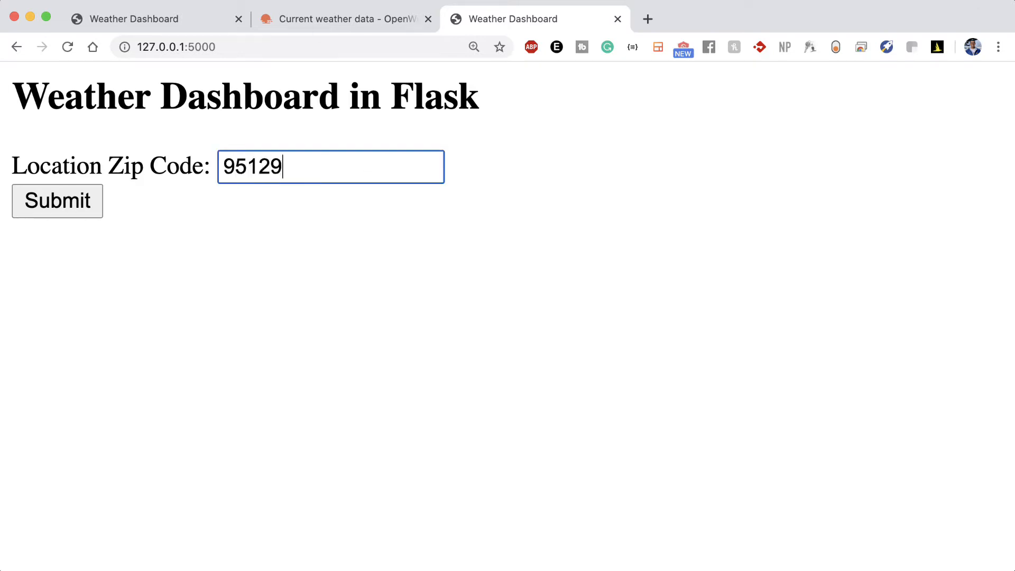
{"action": "left_click", "coordinate": [57, 200]}
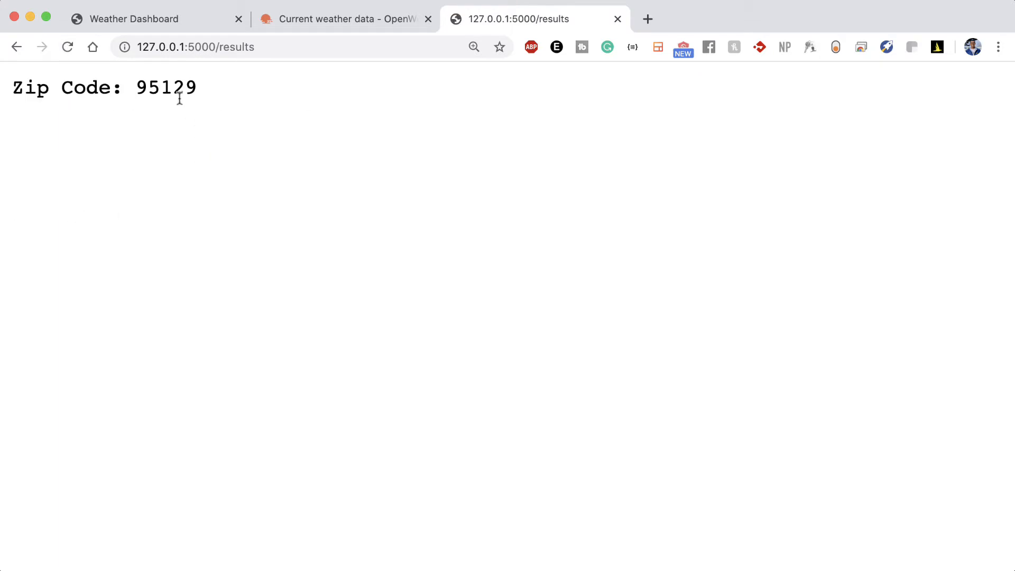
{"action": "double_click", "coordinate": [165, 87]}
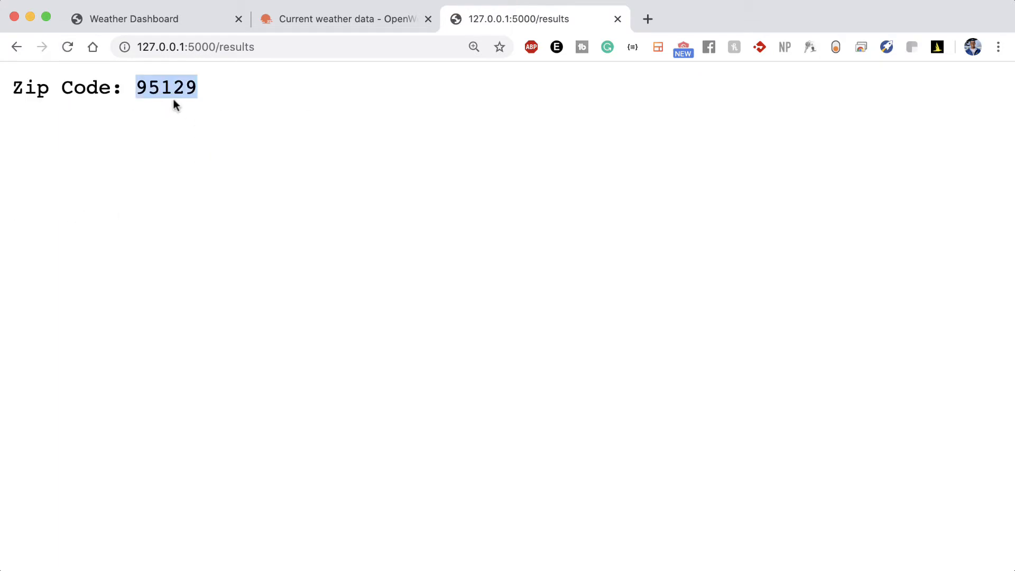
{"action": "mouse_move", "coordinate": [318, 109]}
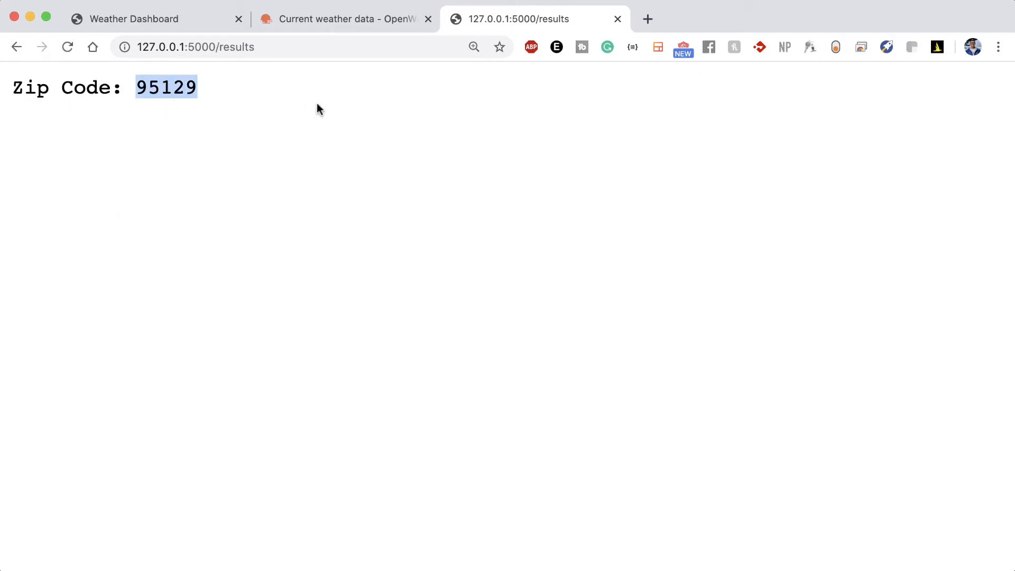
{"action": "mouse_move", "coordinate": [294, 138]}
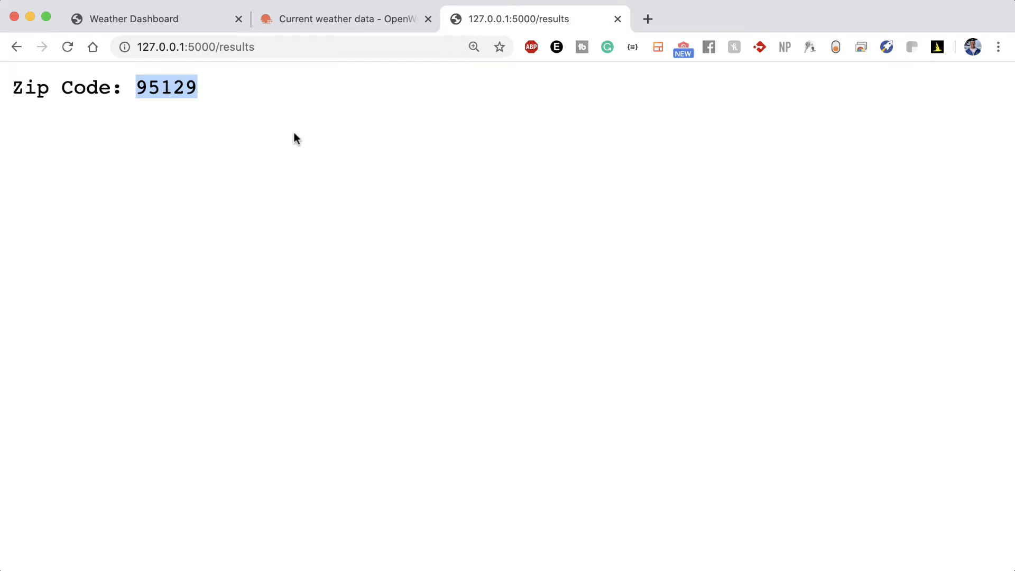
{"action": "mouse_move", "coordinate": [289, 115]}
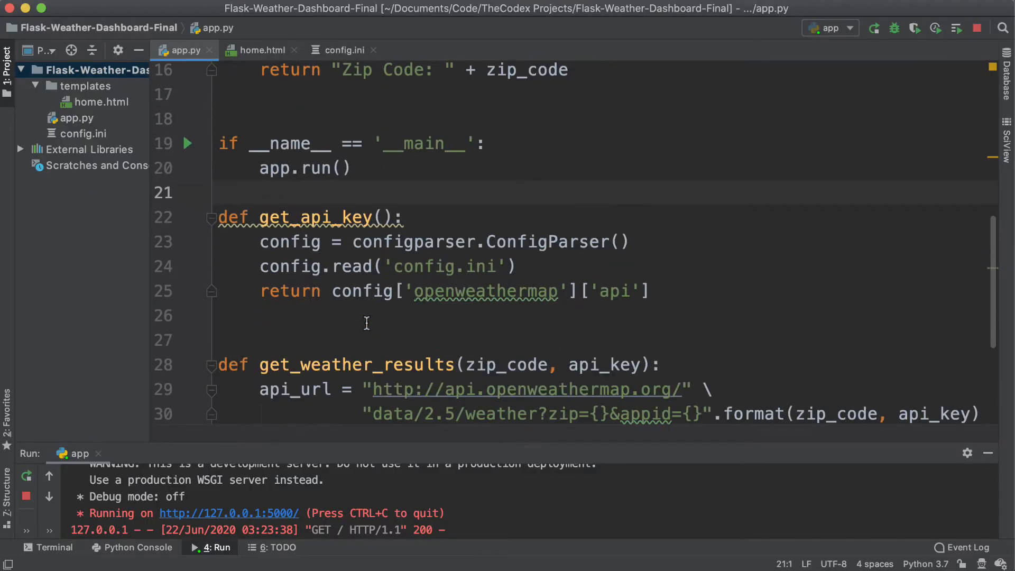
- Add api_key = get_api_key() and data = get_weather_results(zip_code, api_key) to render_results
{"action": "double_click", "coordinate": [356, 364]}
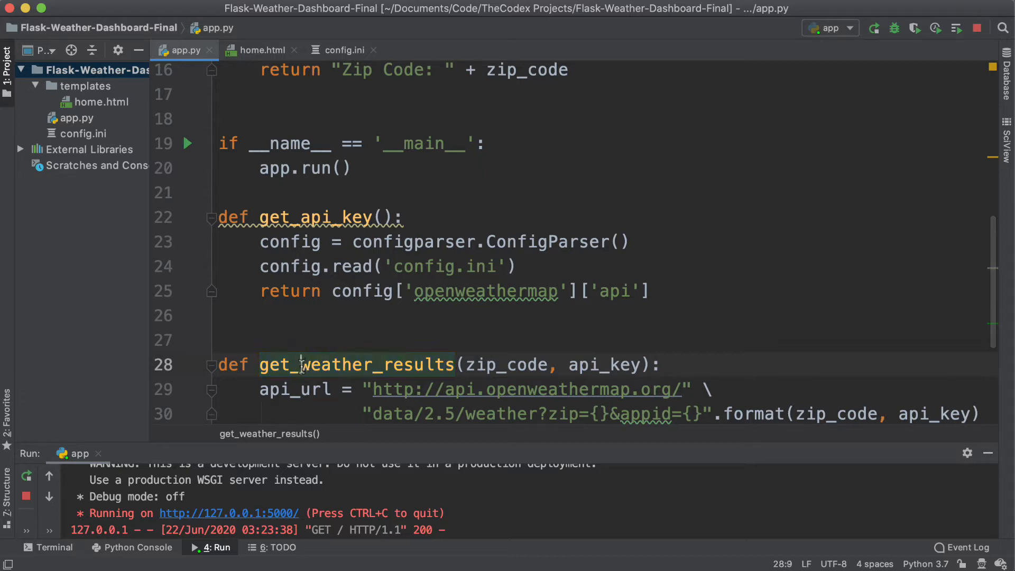
{"action": "scroll", "scroll_direction": "up", "scroll_amount": 3}
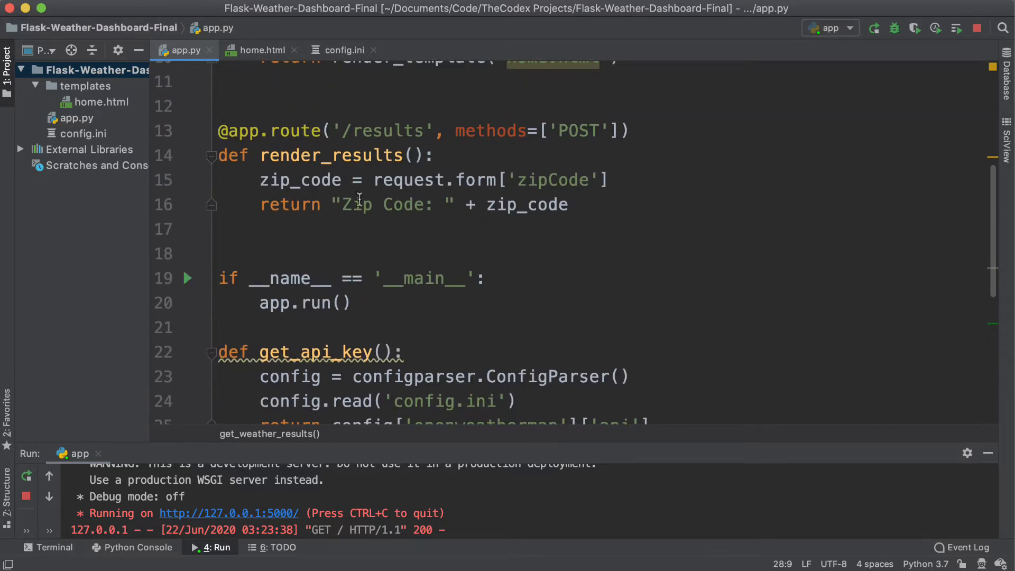
{"action": "mouse_move", "coordinate": [469, 184]}
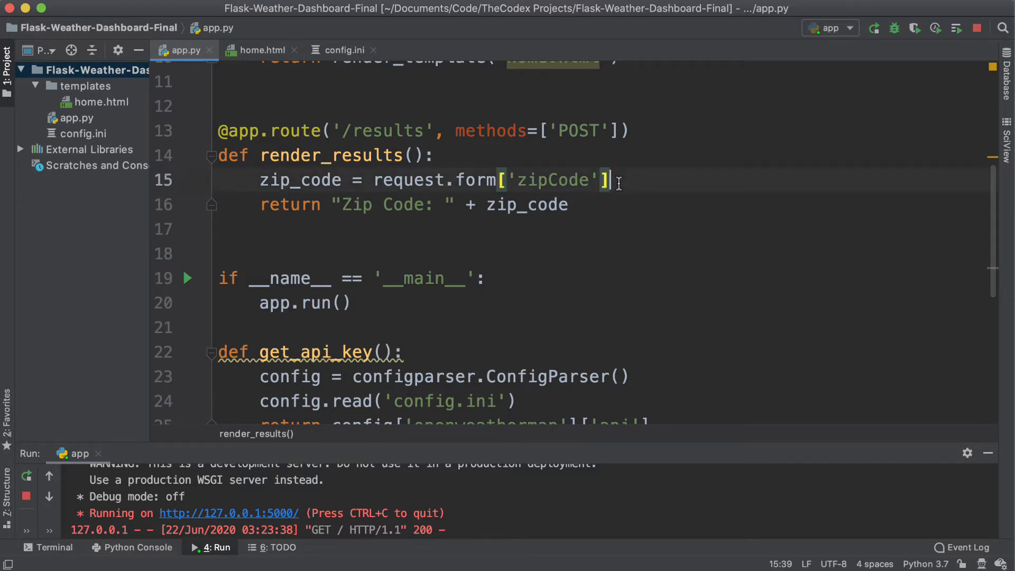
{"action": "key", "text": "enter"}
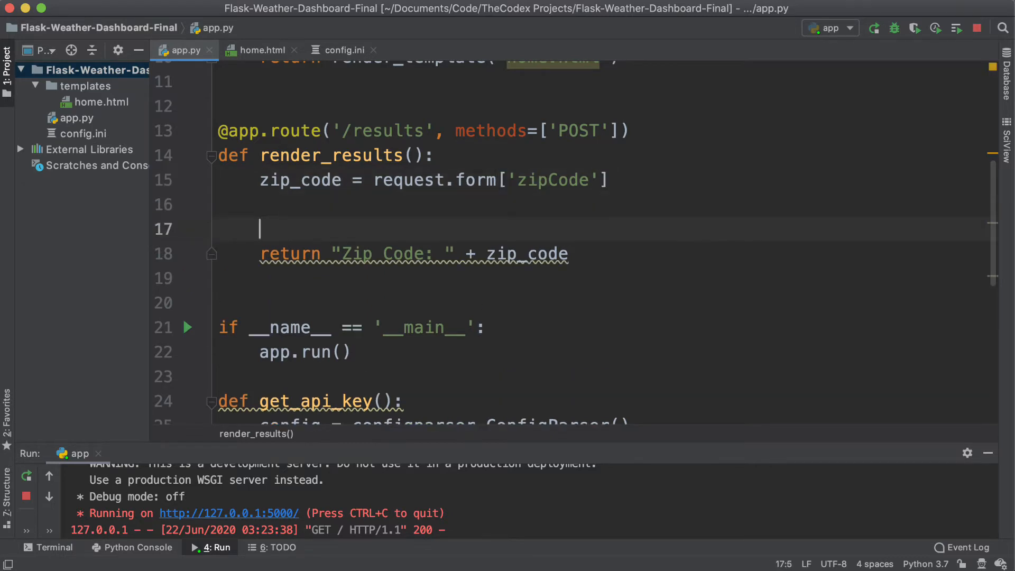
{"action": "type", "text": "data ="}
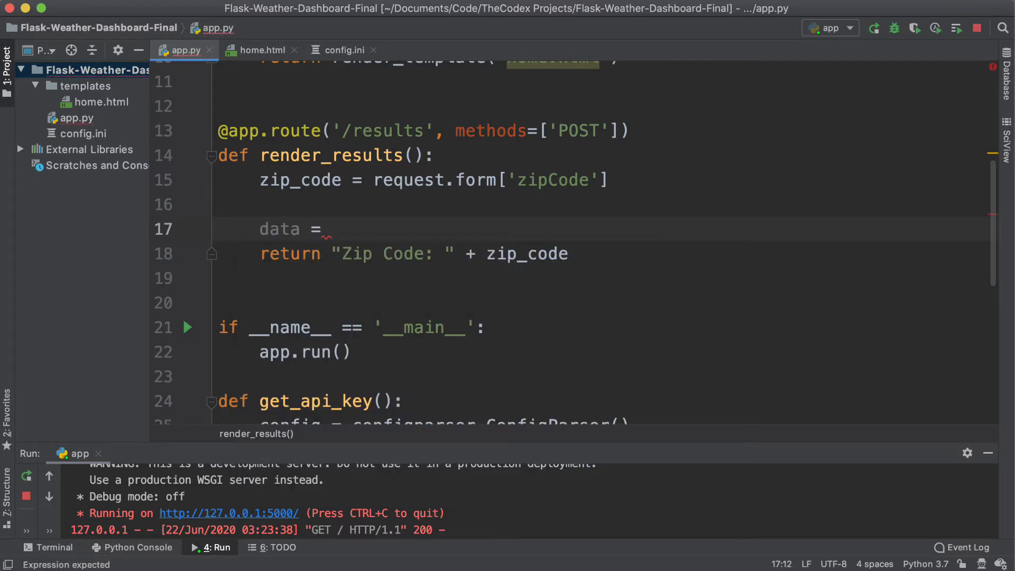
{"action": "type", "text": "get_weather_results(z"}
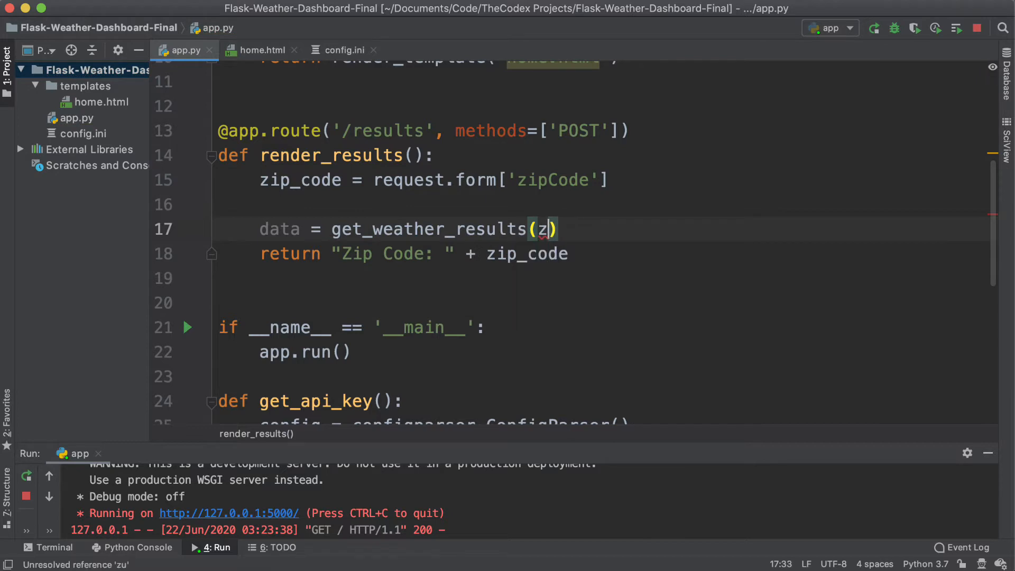
{"action": "type", "text": "ip_code,"}
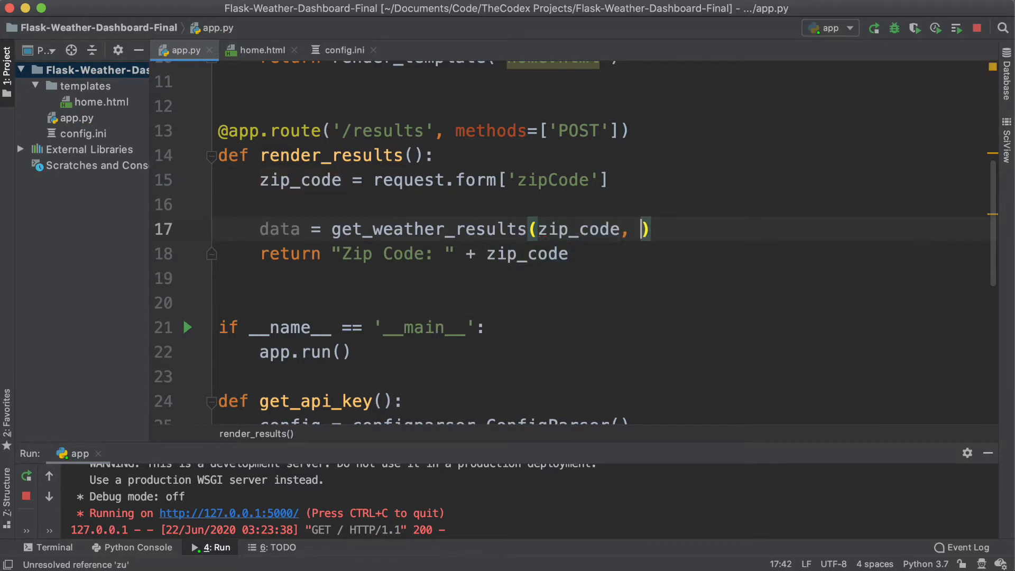
{"action": "type", "text": "api_key ="}
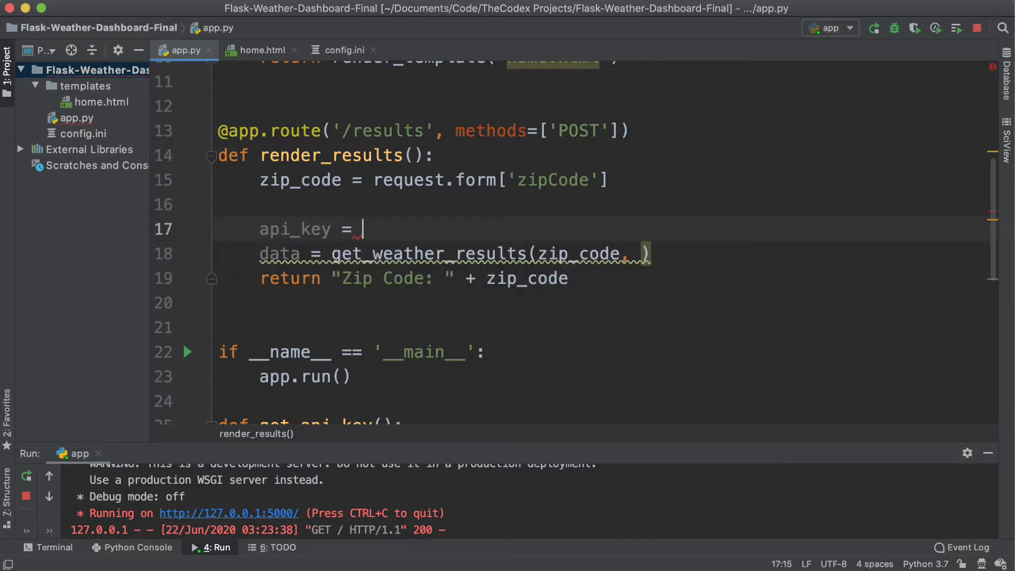
{"action": "type", "text": "get_api_key()"}
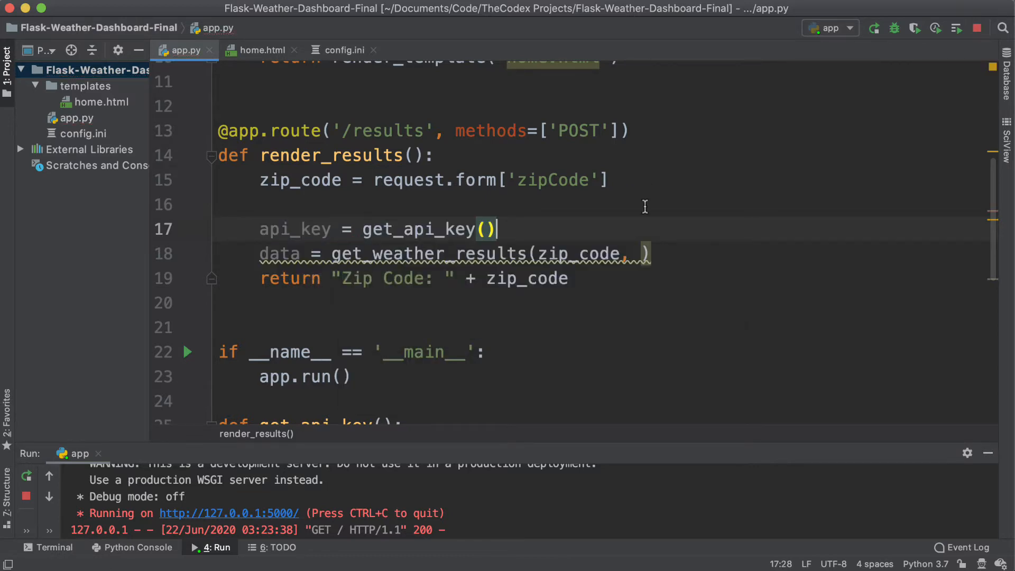
{"action": "type", "text": "api_key"}
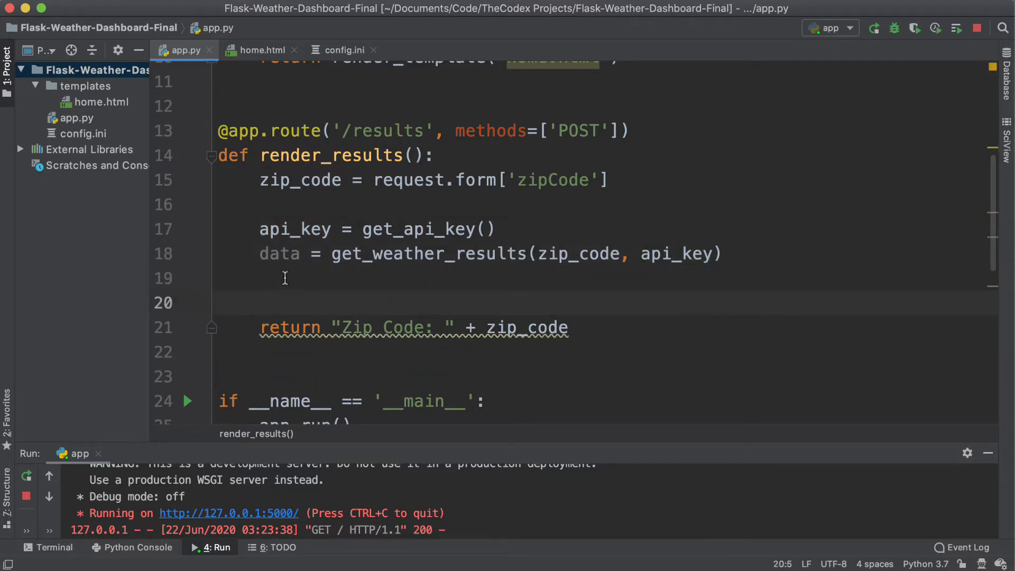
{"action": "mouse_move", "coordinate": [298, 301]}
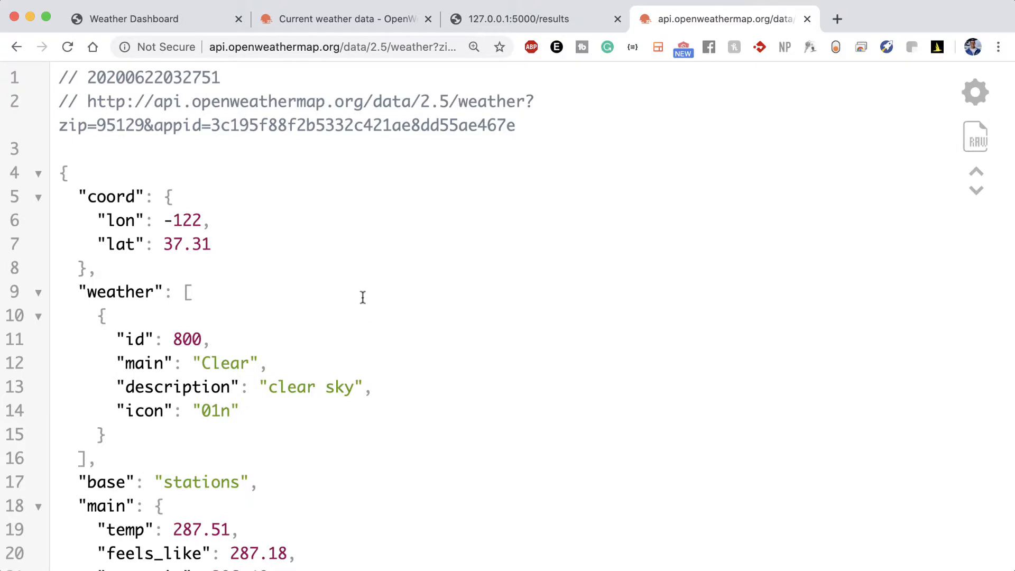
{"action": "mouse_move", "coordinate": [336, 110]}
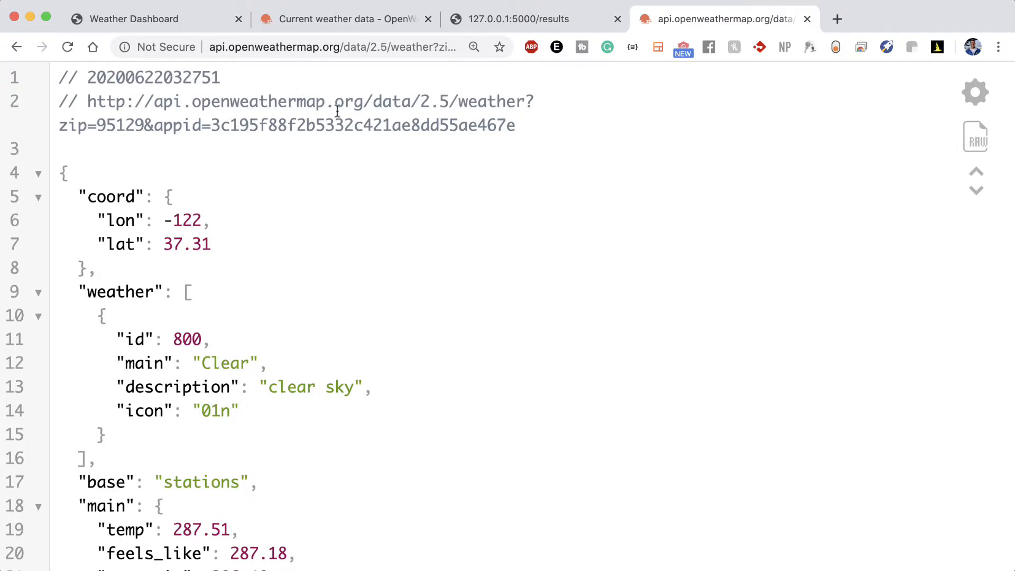
- Scroll through the OpenWeatherMap JSON for zip 95129 to the clear sky weather and temperature data
{"action": "double_click", "coordinate": [121, 125]}
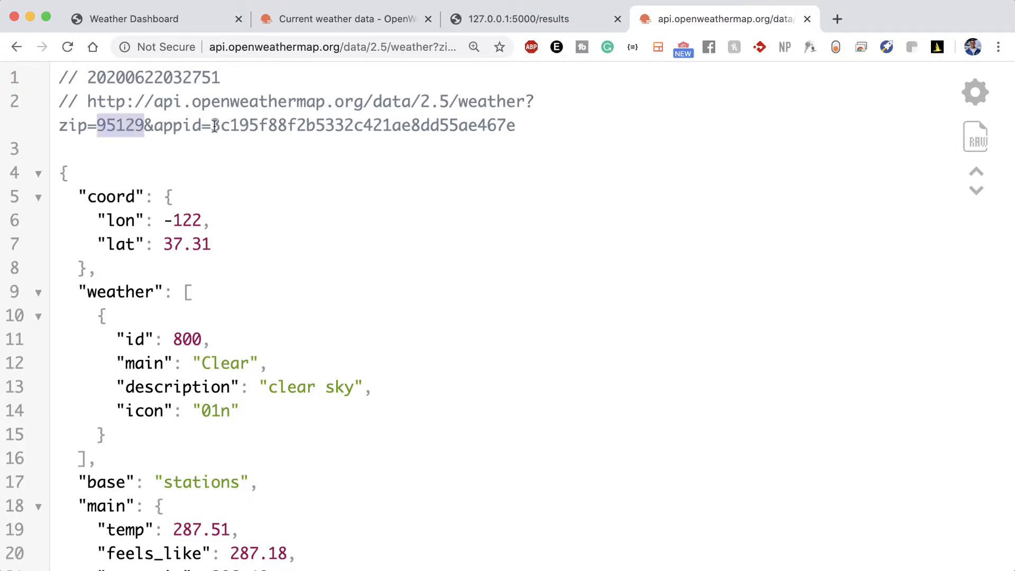
{"action": "scroll", "scroll_direction": "down", "scroll_amount": 3}
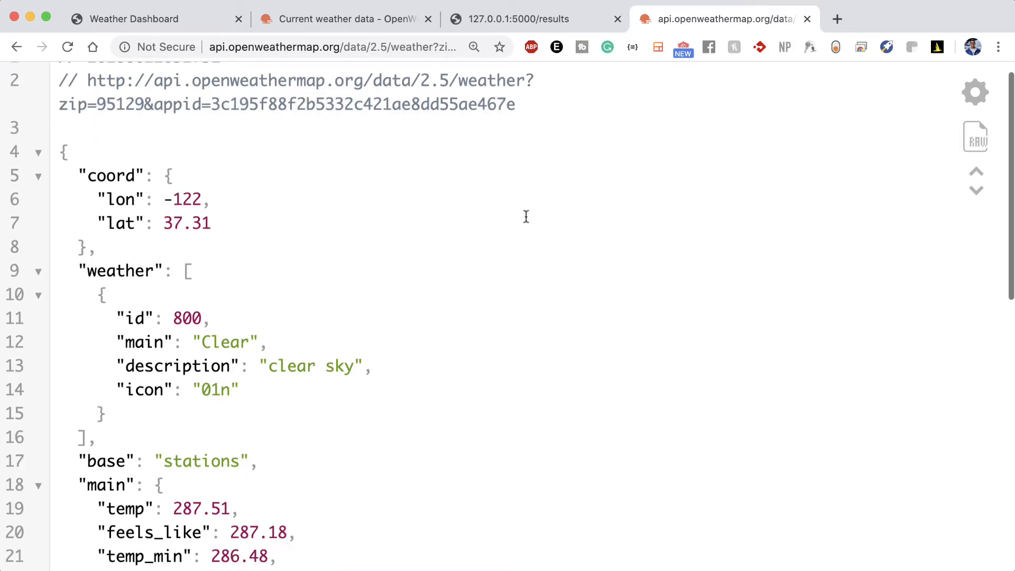
{"action": "scroll", "scroll_direction": "down", "scroll_amount": 3}
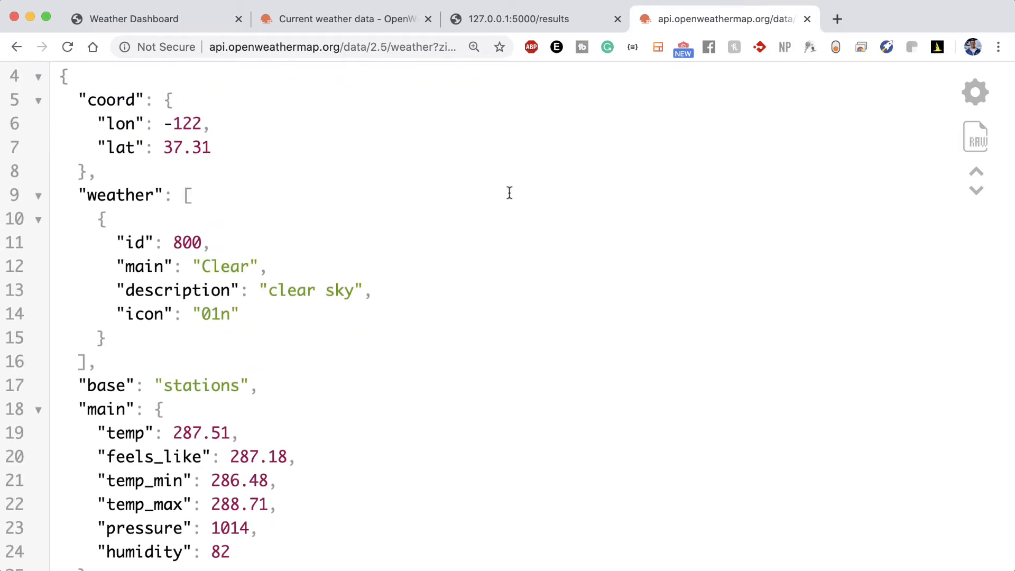
{"action": "mouse_move", "coordinate": [70, 96]}
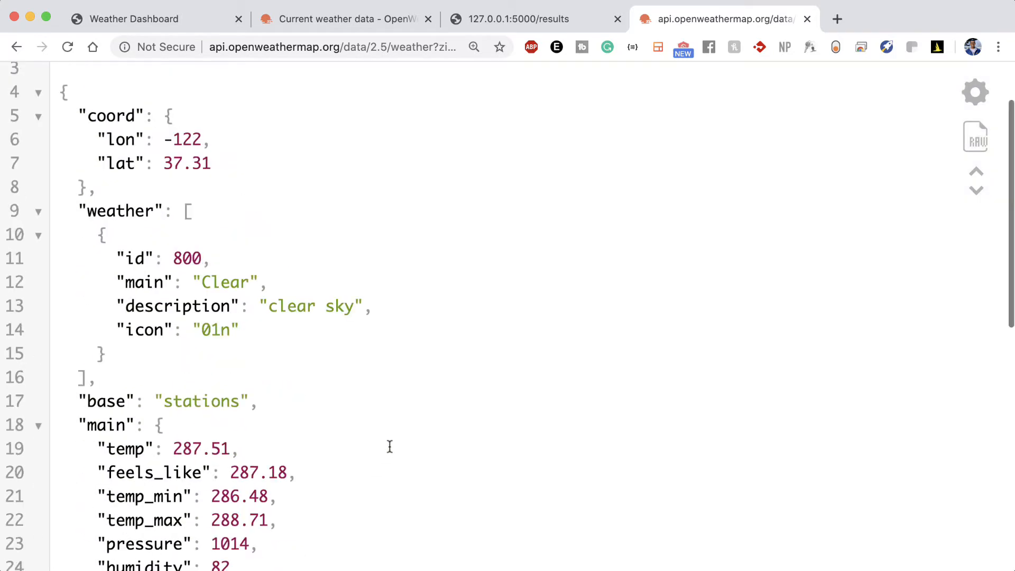
{"action": "mouse_move", "coordinate": [450, 410]}
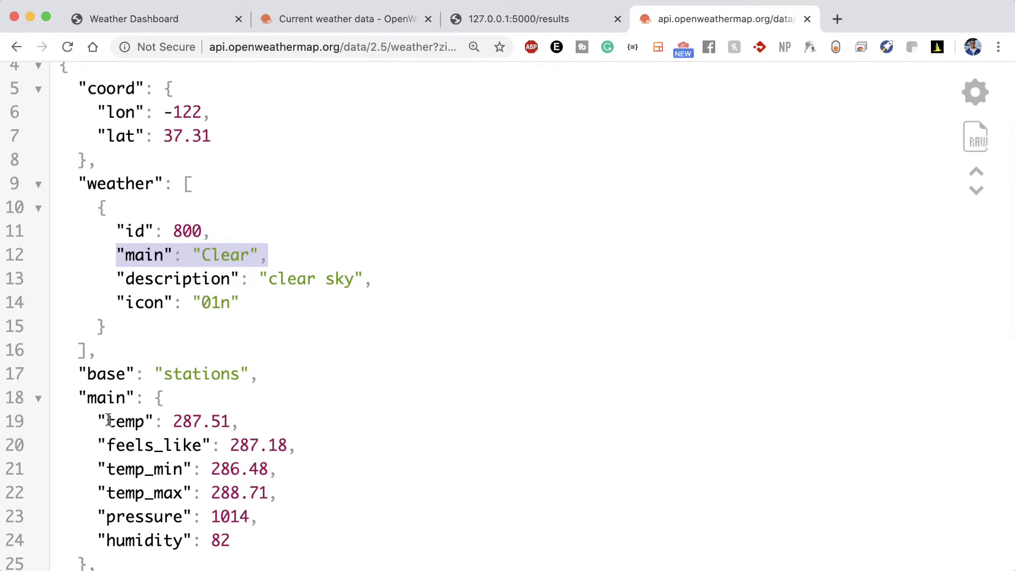
{"action": "left_click", "coordinate": [229, 420]}
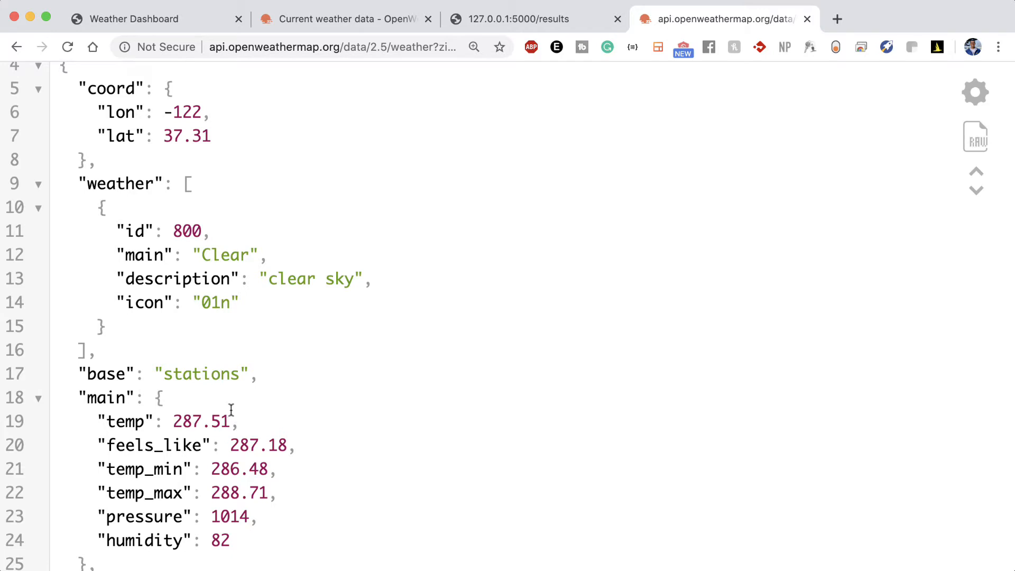
{"action": "left_click", "coordinate": [318, 47]}
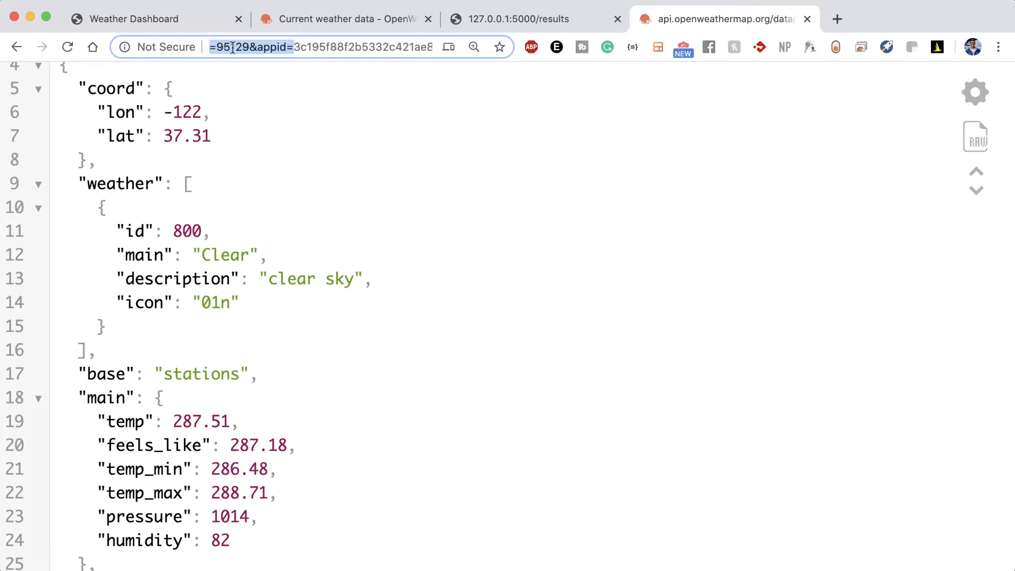
- Change the API URL's units parameter so temp reads 14.36 and feels-like 14.03
{"action": "left_click", "coordinate": [305, 85]}
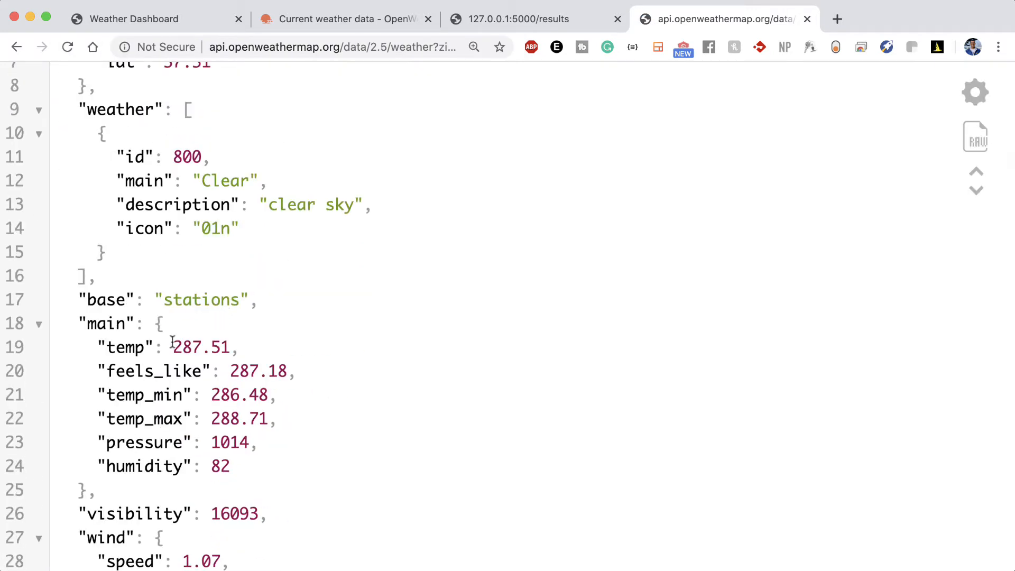
{"action": "left_click_drag", "start_coordinate": [172, 347], "coordinate": [259, 370]}
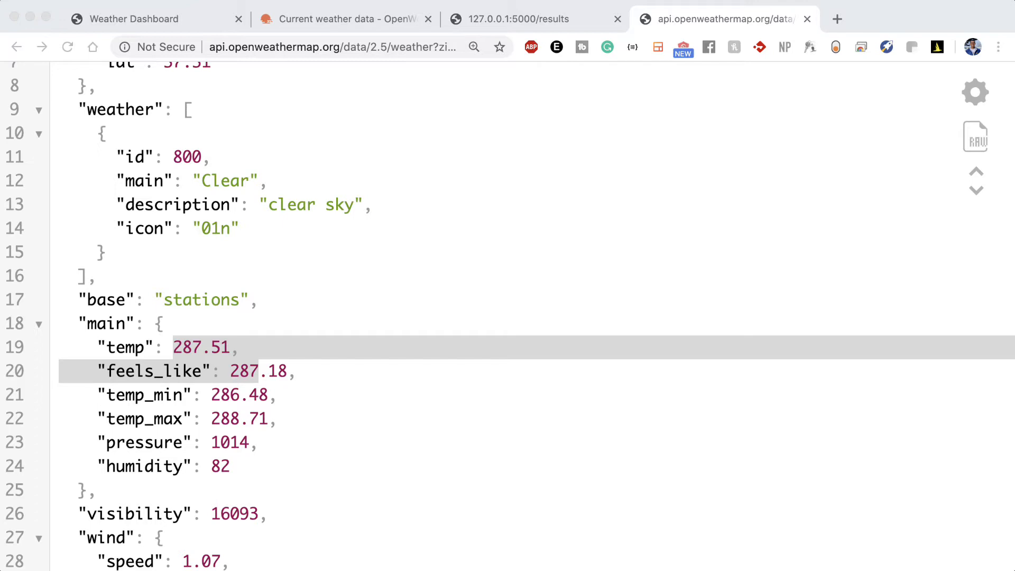
{"action": "left_click", "coordinate": [324, 46]}
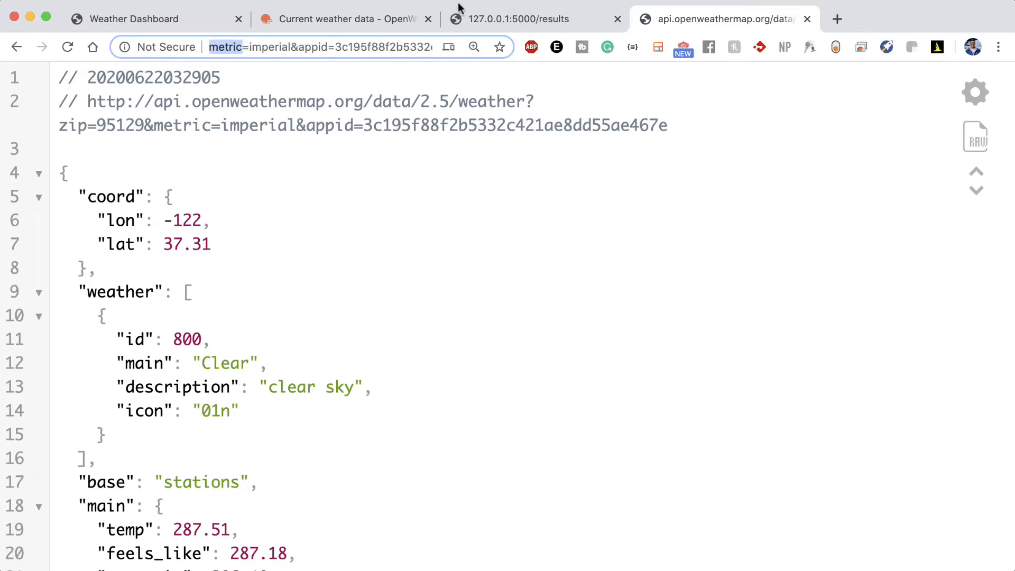
{"action": "scroll", "scroll_direction": "down", "scroll_amount": 3}
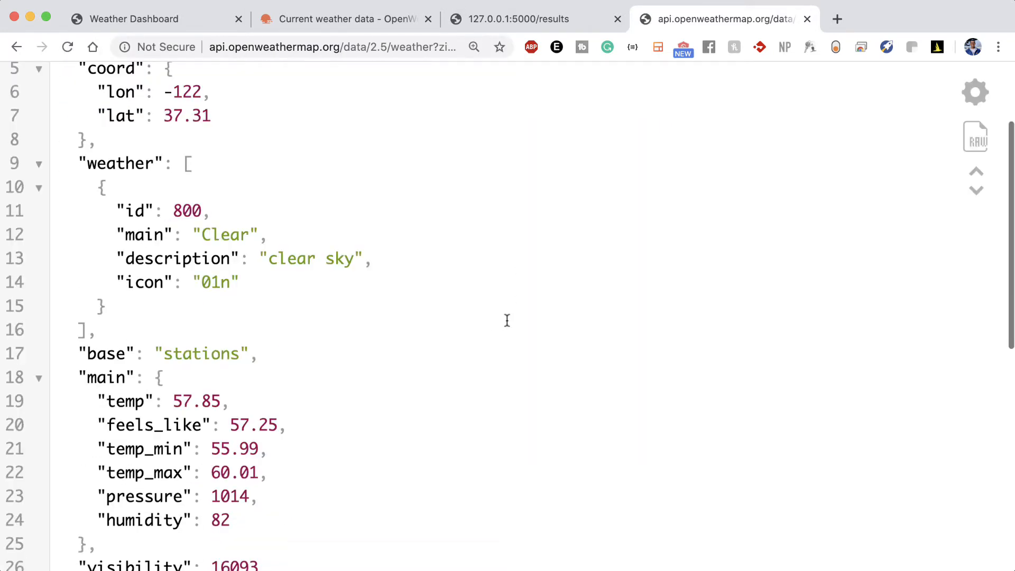
{"action": "double_click", "coordinate": [196, 401]}
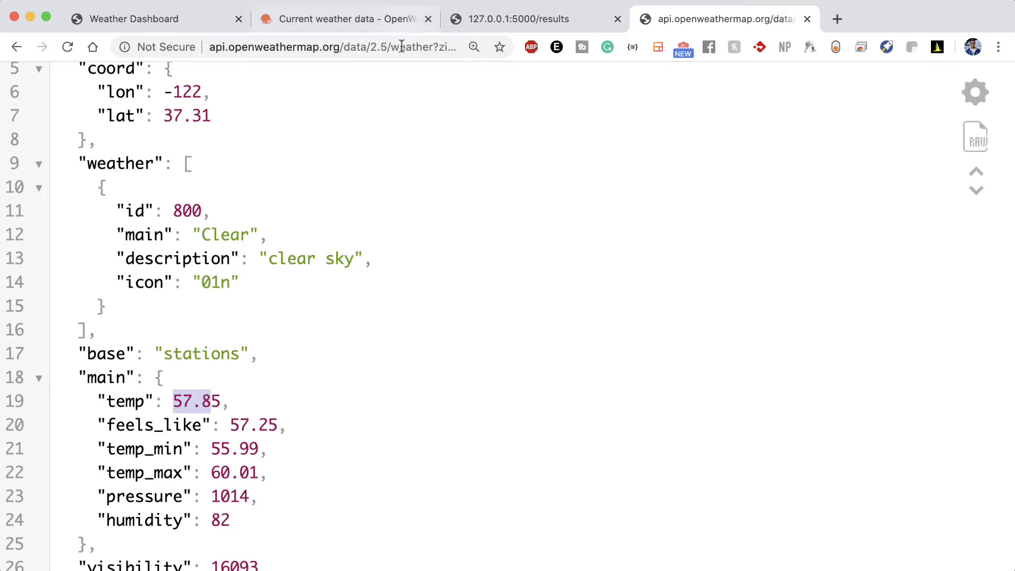
{"action": "left_click", "coordinate": [331, 46]}
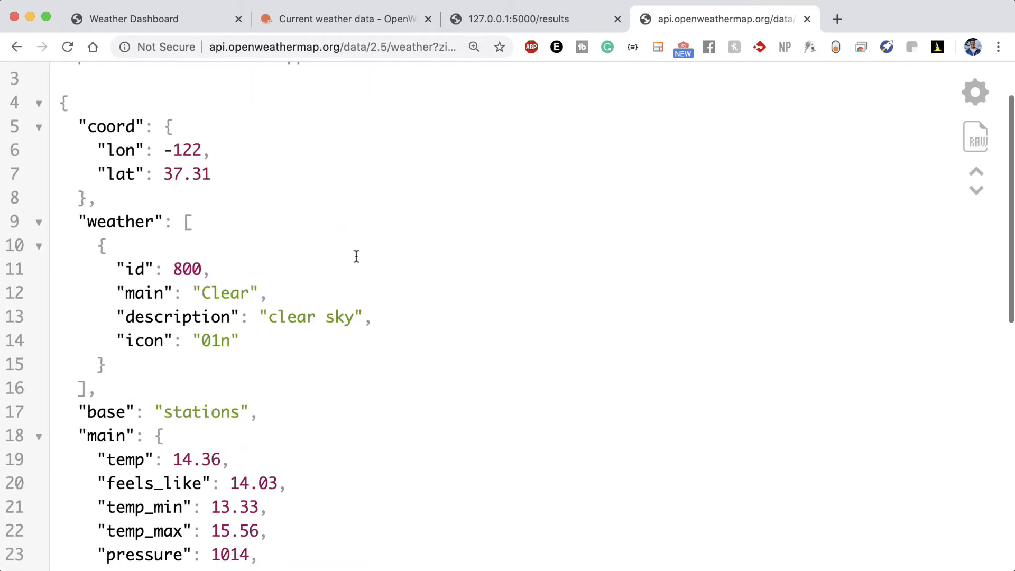
{"action": "double_click", "coordinate": [188, 460]}
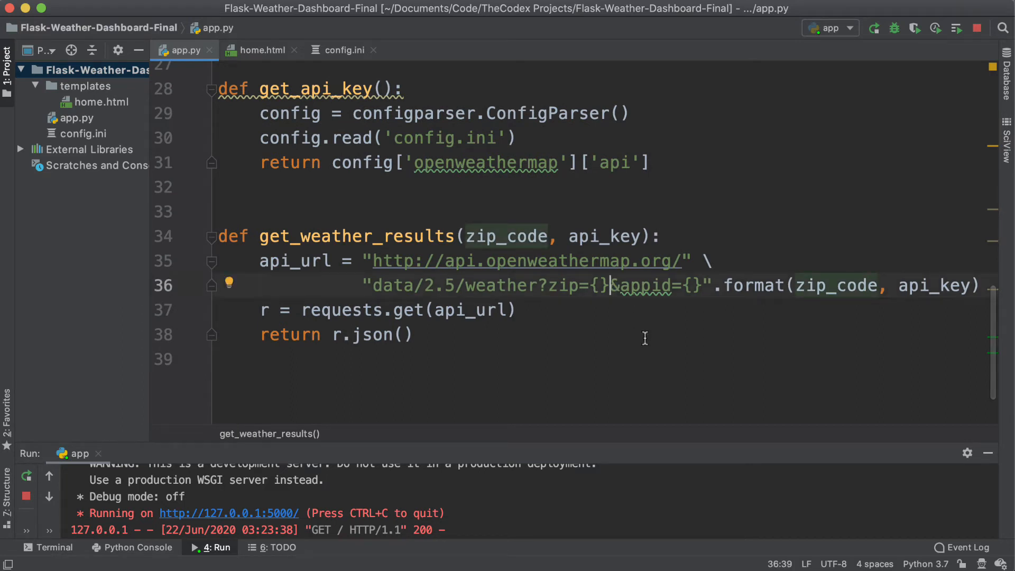
- Append &units=imperial after zip={} in the api_url string, then switch back to Chrome
{"action": "type", "text": "&"}
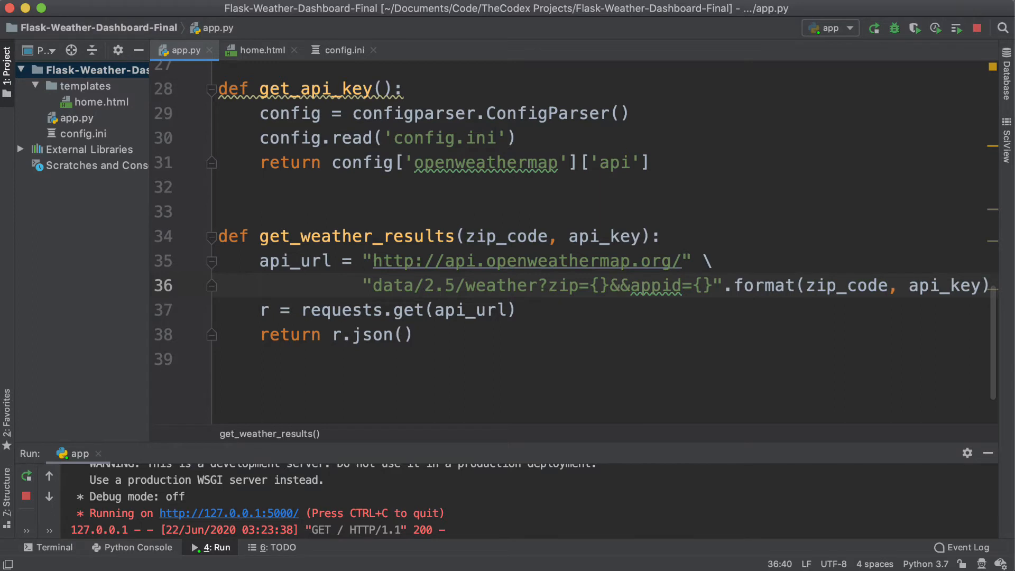
{"action": "type", "text": "units="}
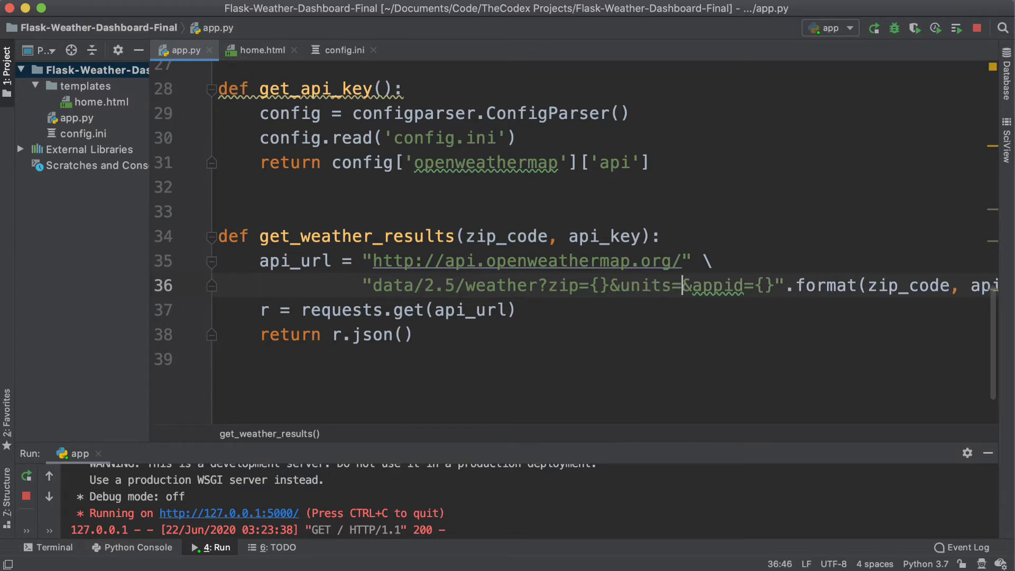
{"action": "type", "text": "i"}
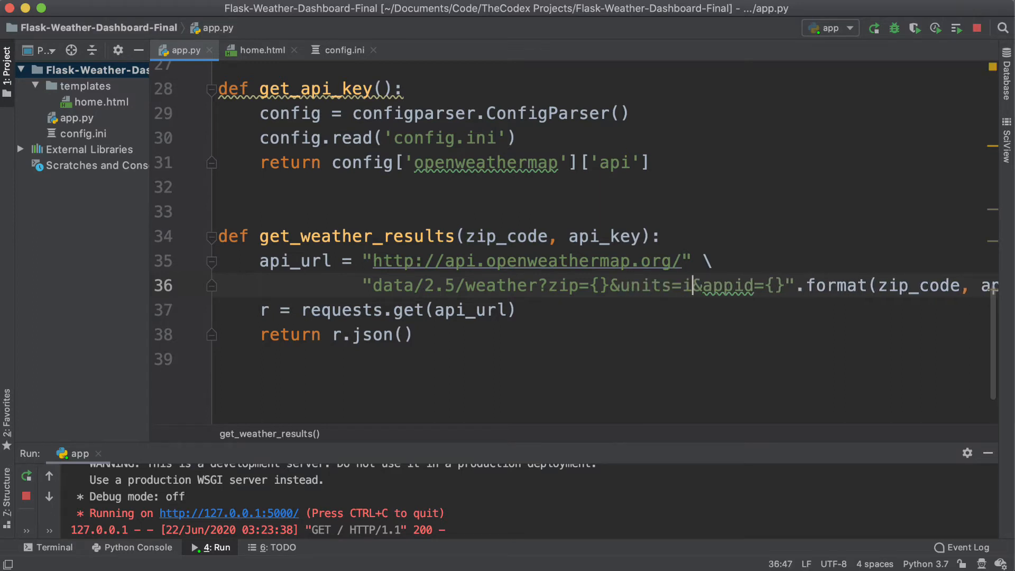
{"action": "type", "text": "mperial"}
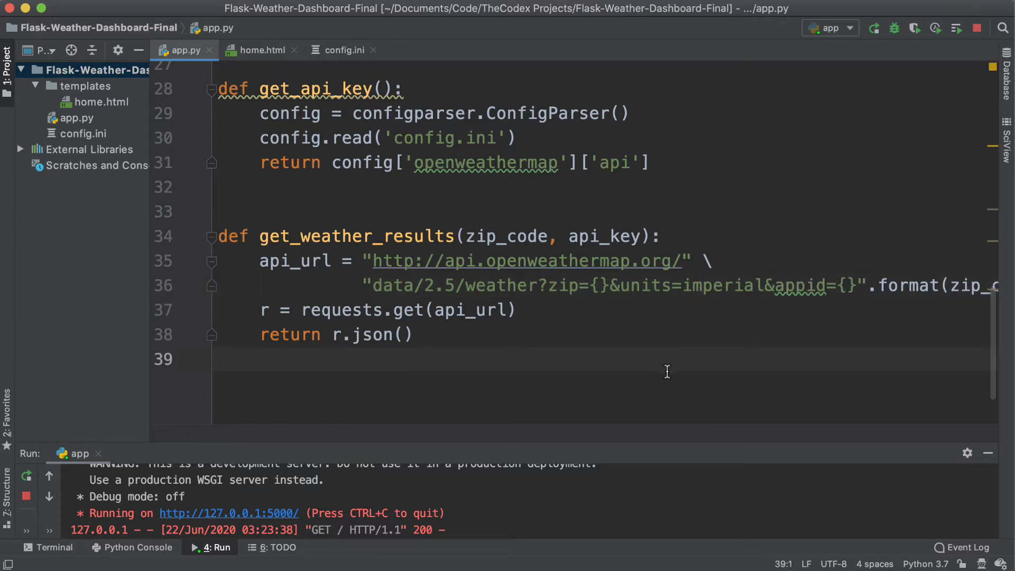
{"action": "double_click", "coordinate": [720, 285]}
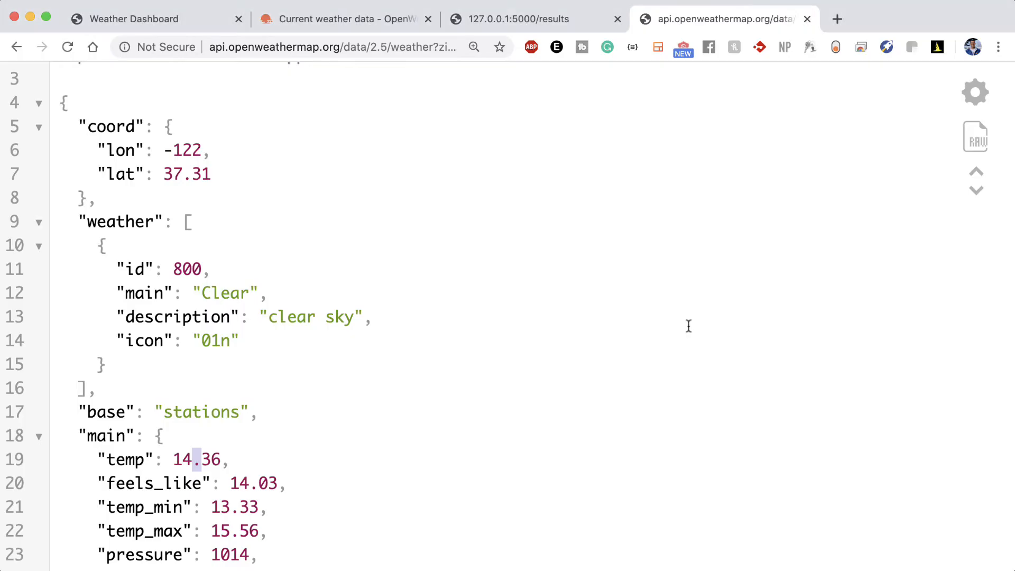
{"action": "double_click", "coordinate": [223, 292]}
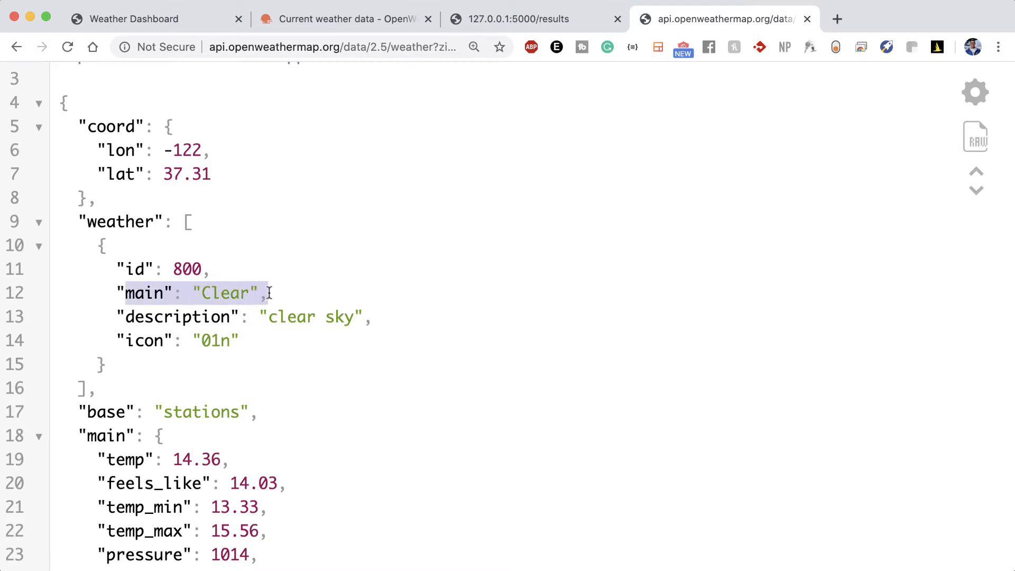
{"action": "scroll", "scroll_direction": "down", "scroll_amount": 3}
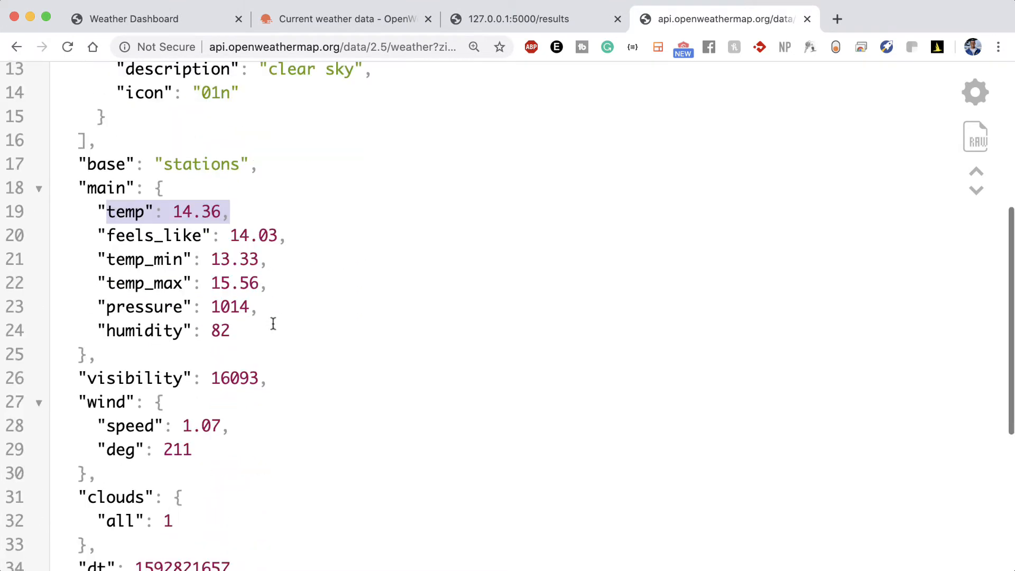
{"action": "scroll", "scroll_direction": "down", "scroll_amount": 3}
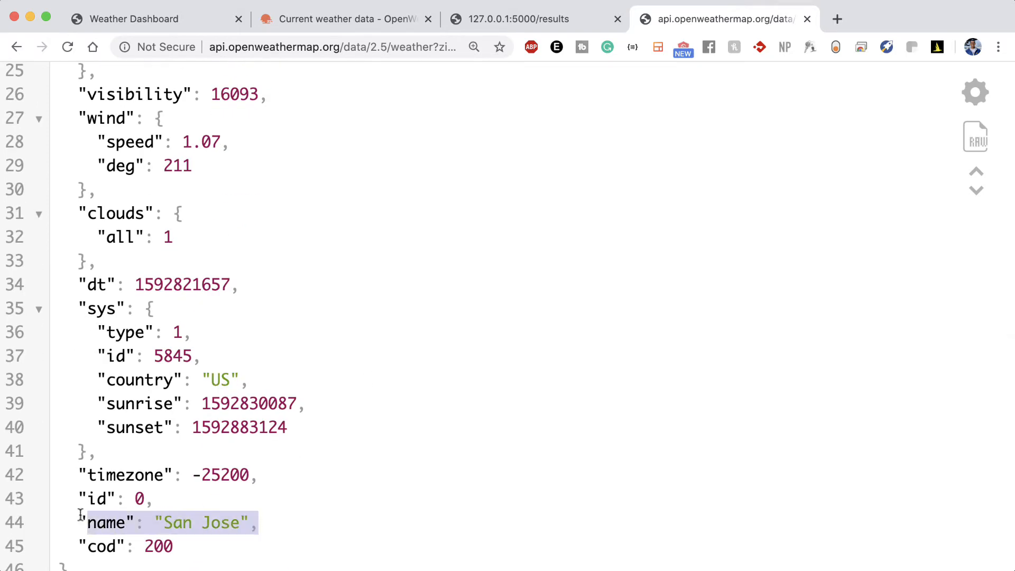
{"action": "mouse_move", "coordinate": [125, 474]}
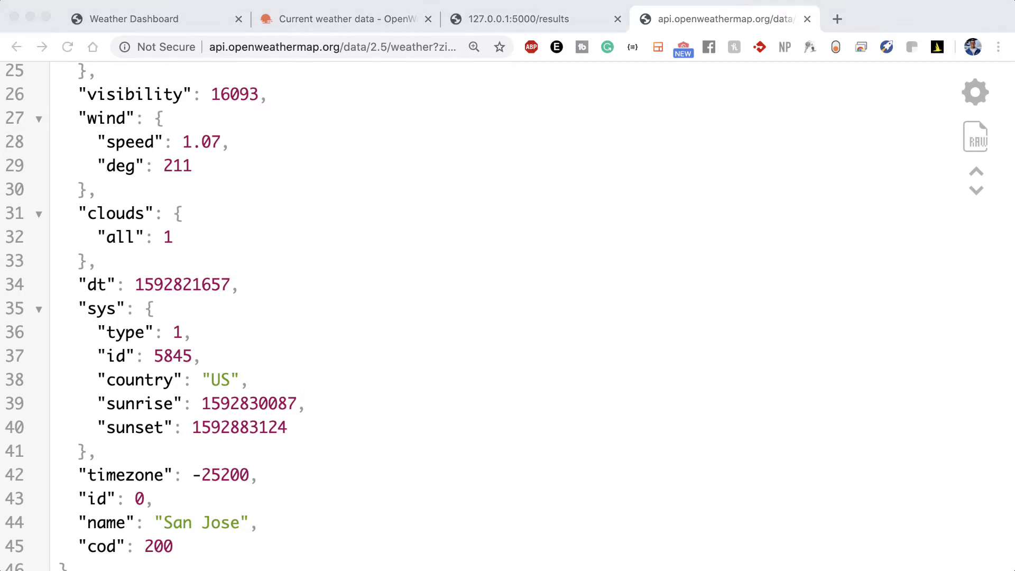
{"action": "mouse_move", "coordinate": [485, 554]}
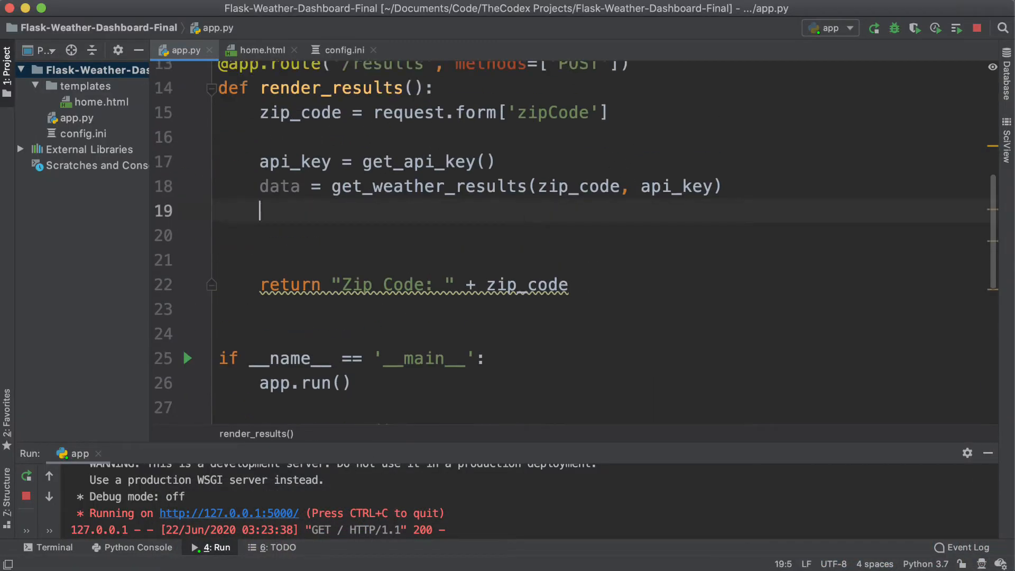
- Type temp = data["main"]["temp"] on line 19, checking the temp key in the Chrome JSON
{"action": "type", "text": "temp = data"}
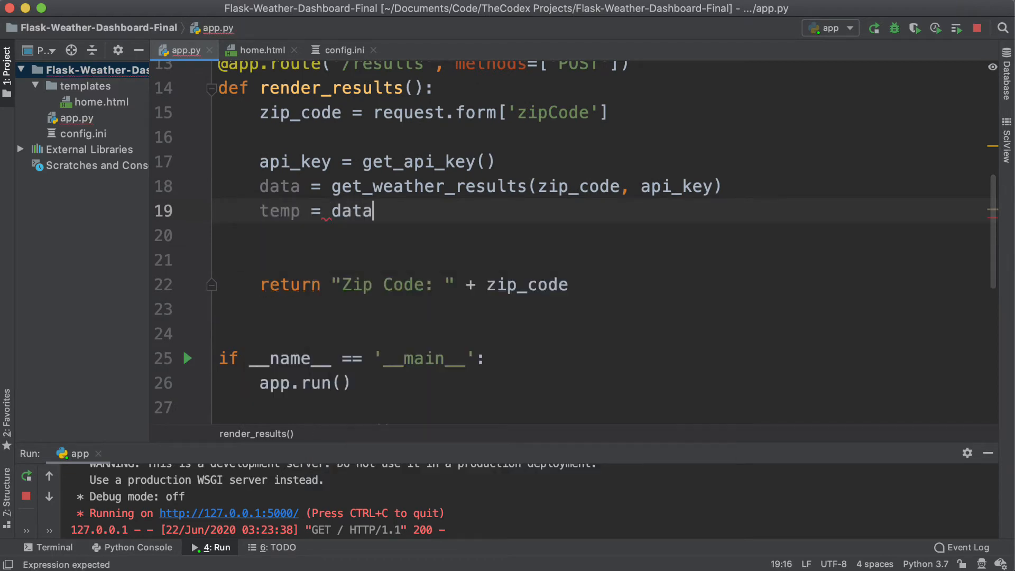
{"action": "type", "text": "[\"main\"]"}
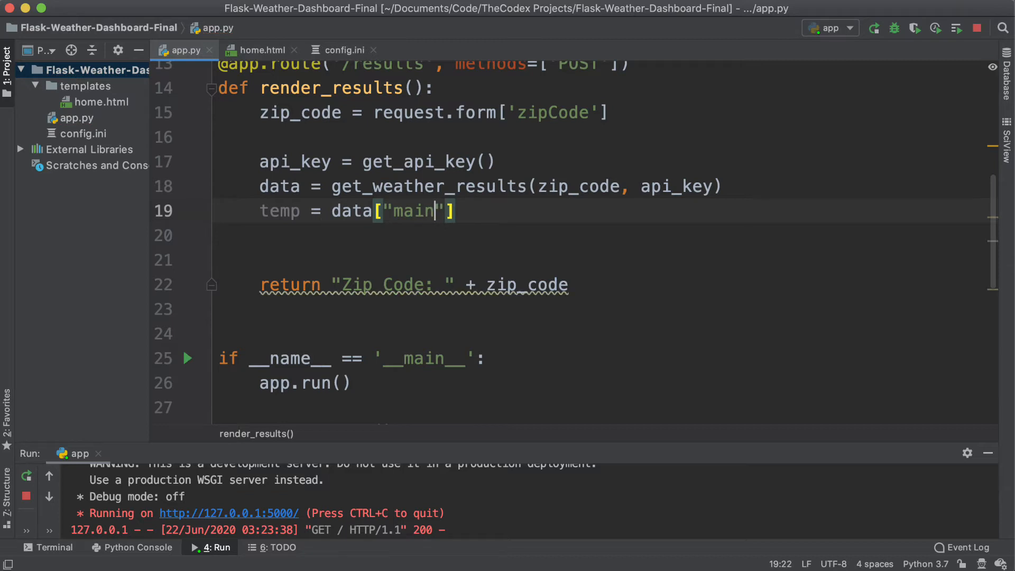
{"action": "type", "text": "[\"temp\"]"}
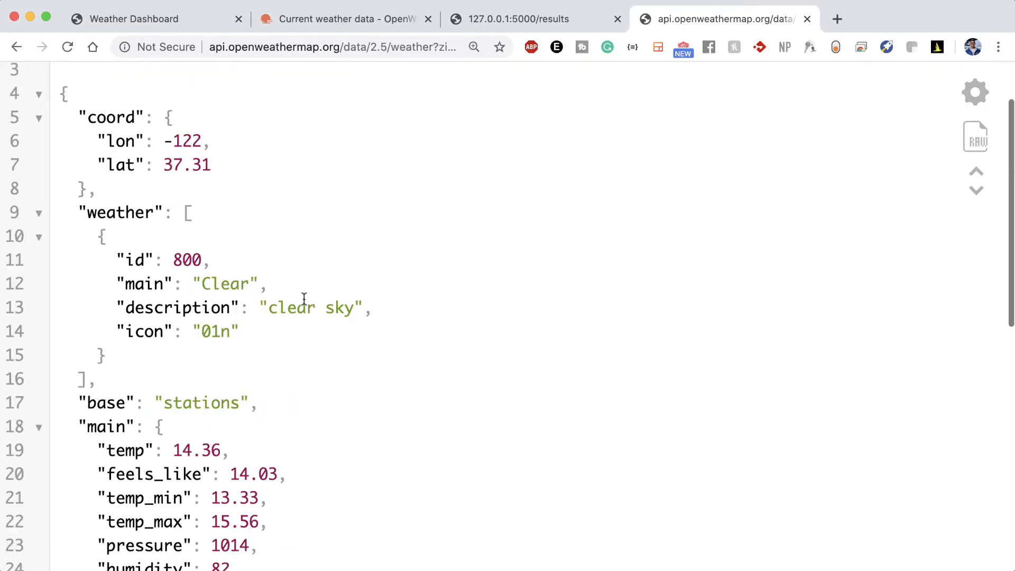
{"action": "scroll", "scroll_direction": "down", "scroll_amount": 3}
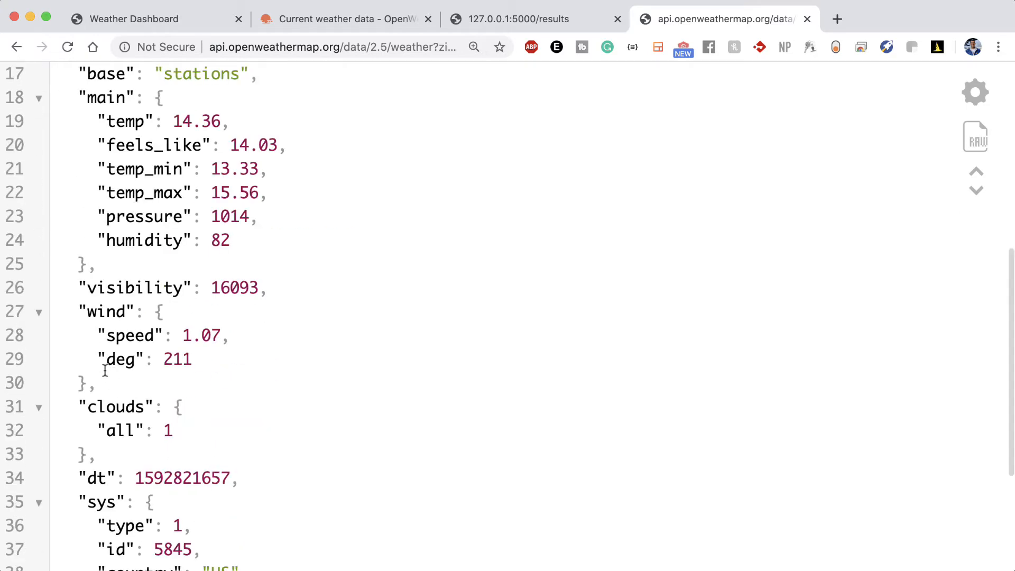
{"action": "scroll", "scroll_direction": "up", "scroll_amount": 3}
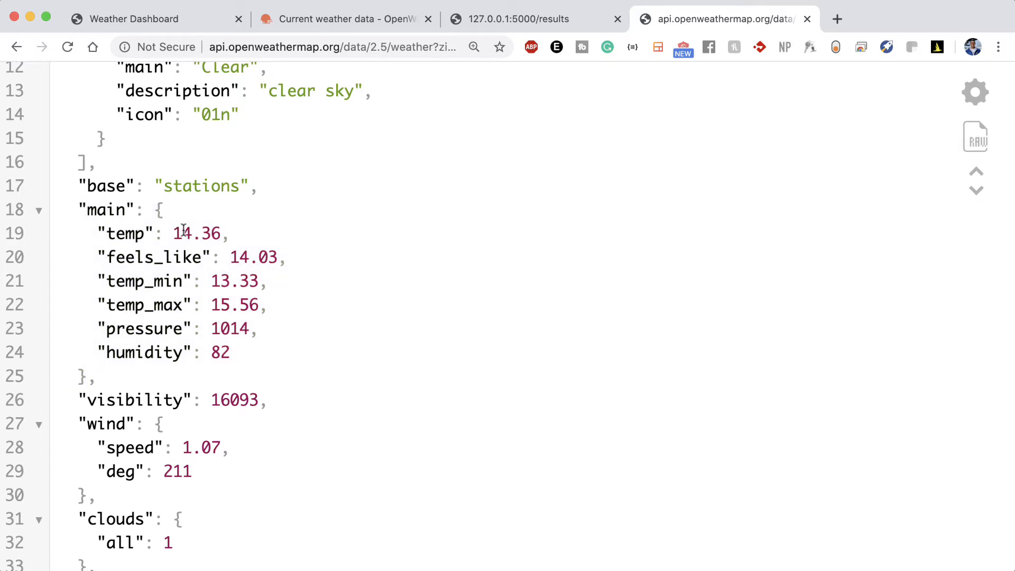
{"action": "double_click", "coordinate": [197, 233]}
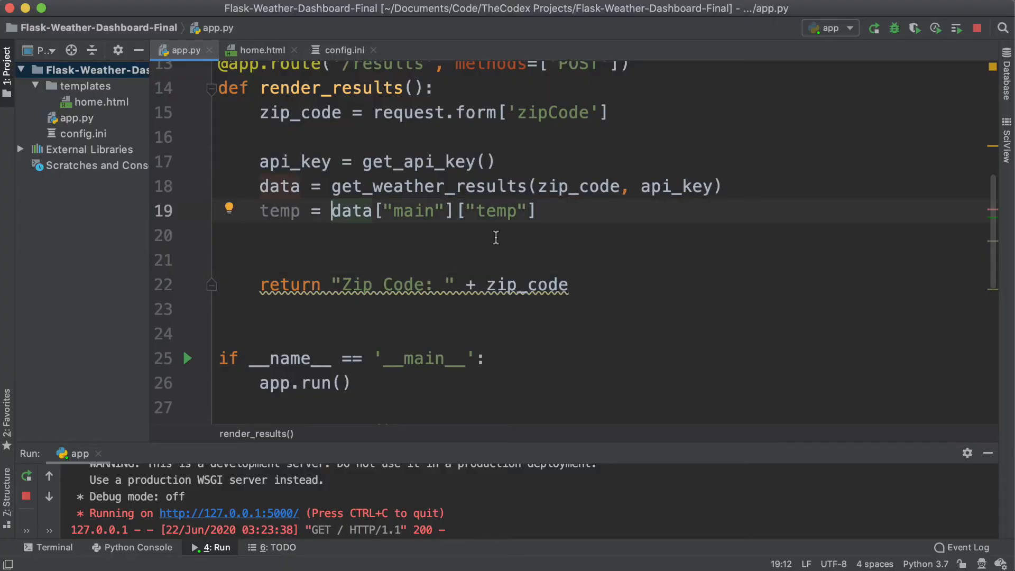
- Wrap the temp value in "{0:.2f}".format(...) for two-decimal formatting
{"action": "type", "text": "\"\""}
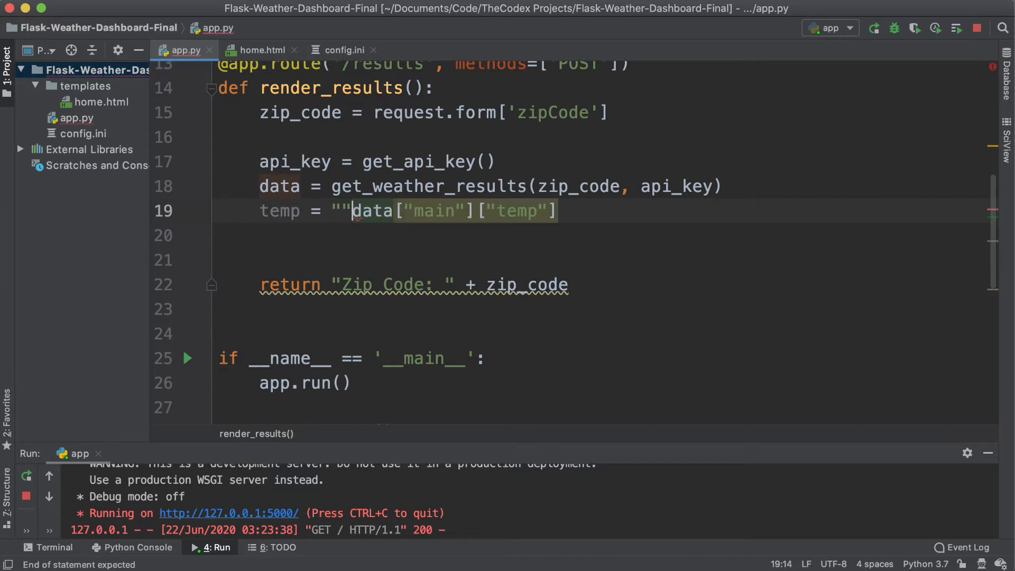
{"action": "type", "text": "{}"}
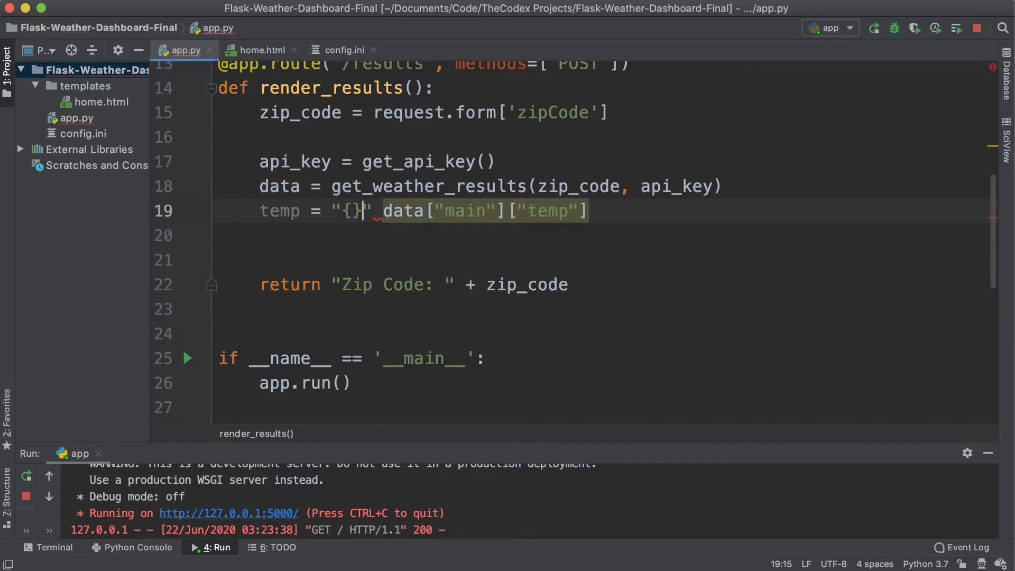
{"action": "type", "text": "0:"}
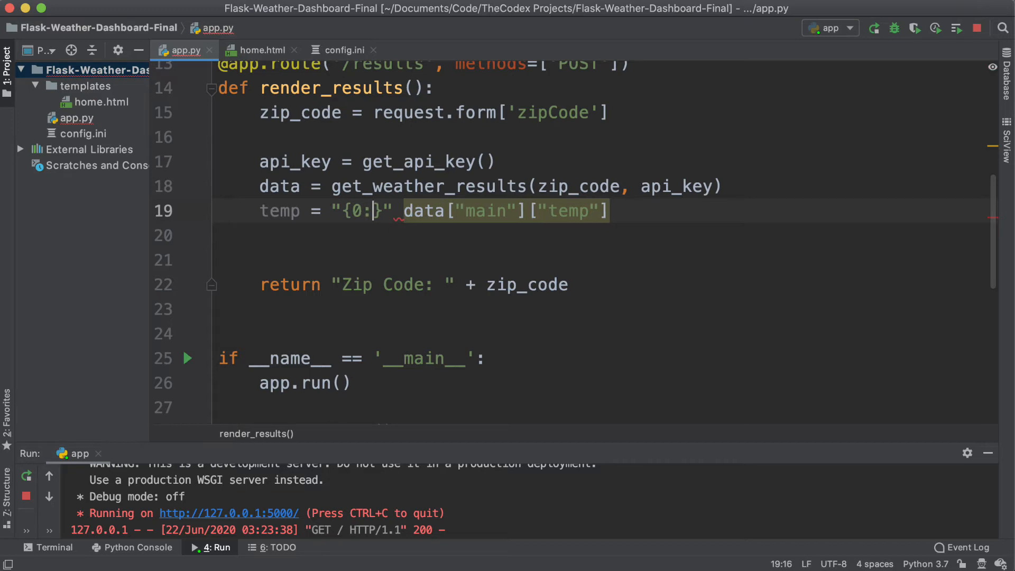
{"action": "type", "text": ".2f"}
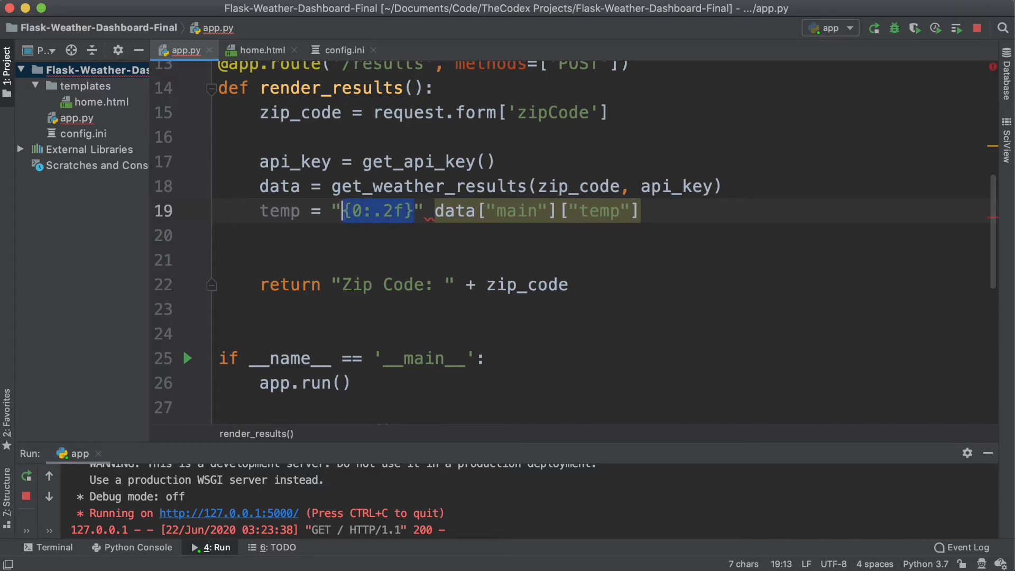
{"action": "type", "text": ".format("}
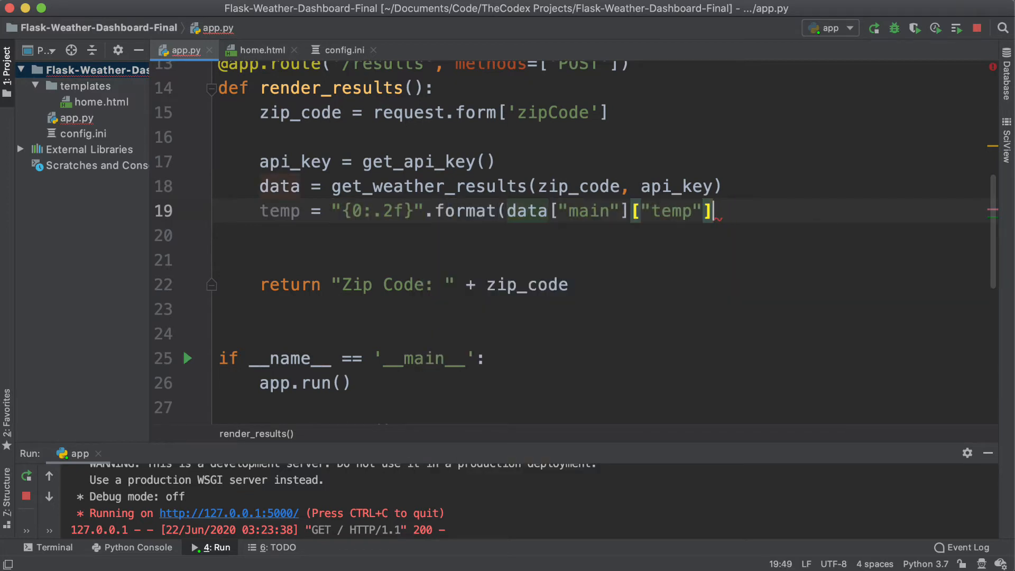
{"action": "type", "text": ")"}
{"action": "left_click", "coordinate": [602, 236]}
{"action": "type", "text": "fells"}
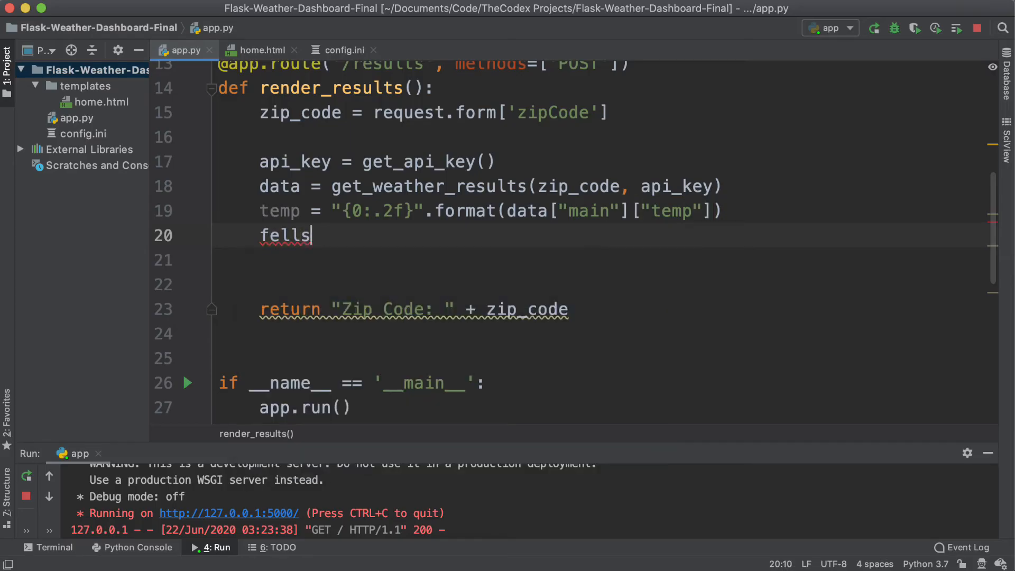
- Add a two-decimal feels_like value and the weather description from the response data
{"action": "type", "text": "_like ="}
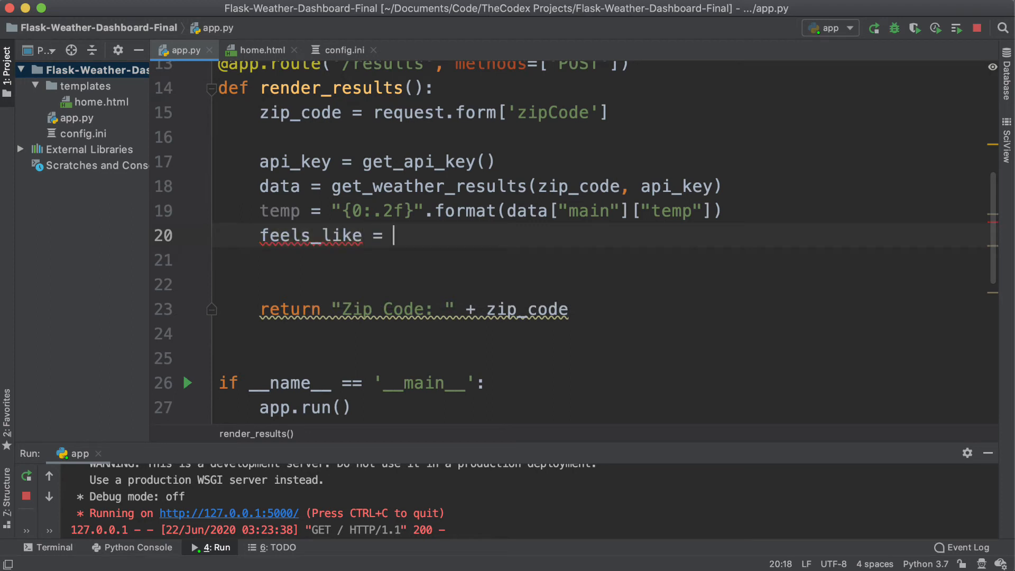
{"action": "type", "text": "data[]"}
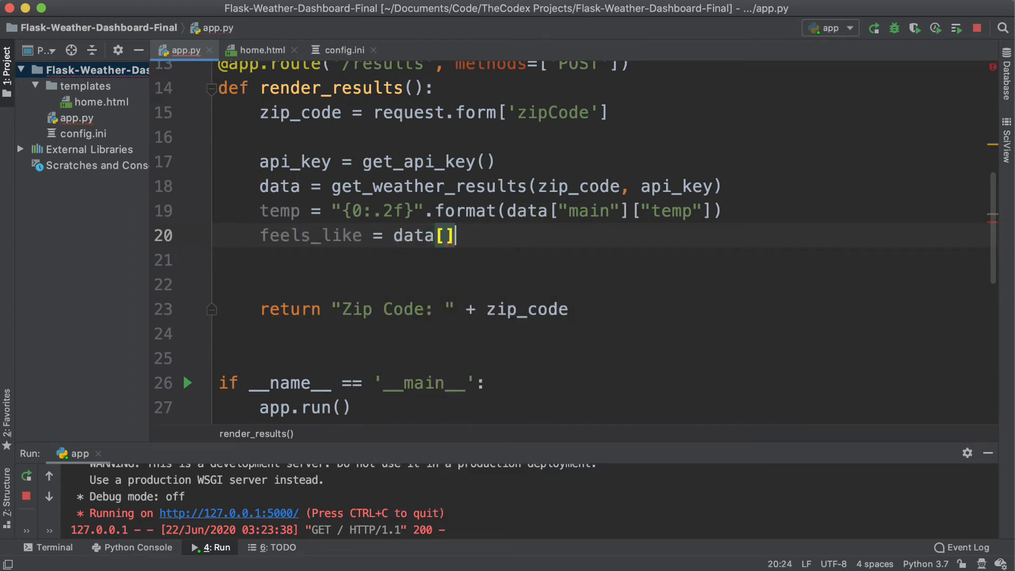
{"action": "type", "text": "\"main\""}
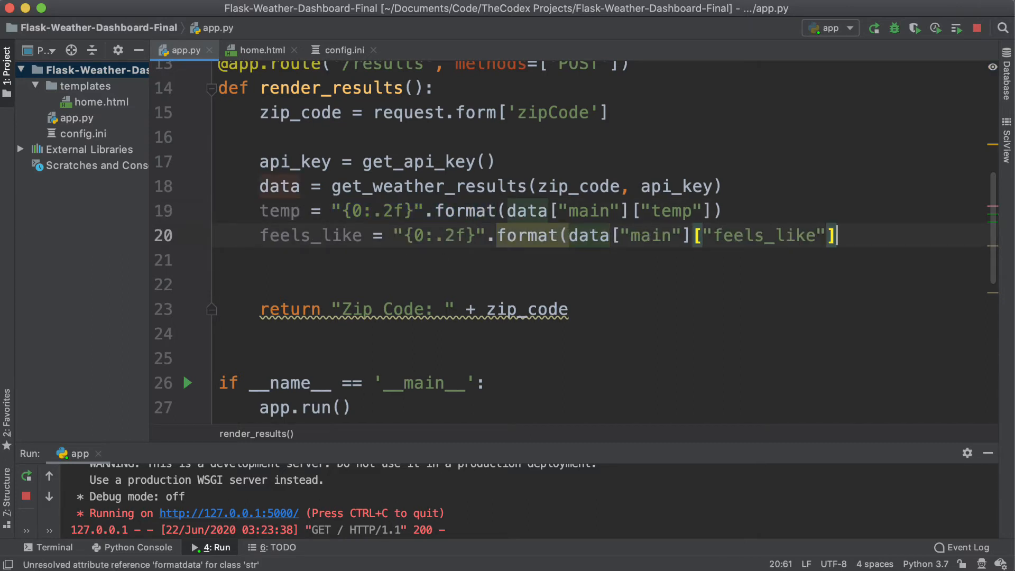
{"action": "type", "text": ")"}
{"action": "left_click", "coordinate": [622, 260]}
{"action": "type", "text": "weather = data[\"weather\"][\"main"}
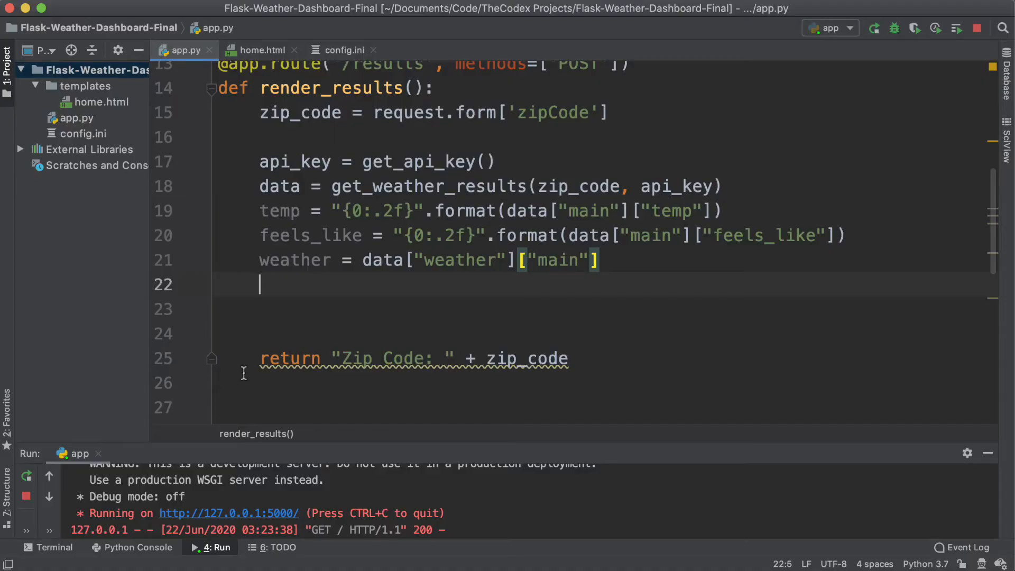
- Set location = data["name"] below the weather line
{"action": "type", "text": "location ="}
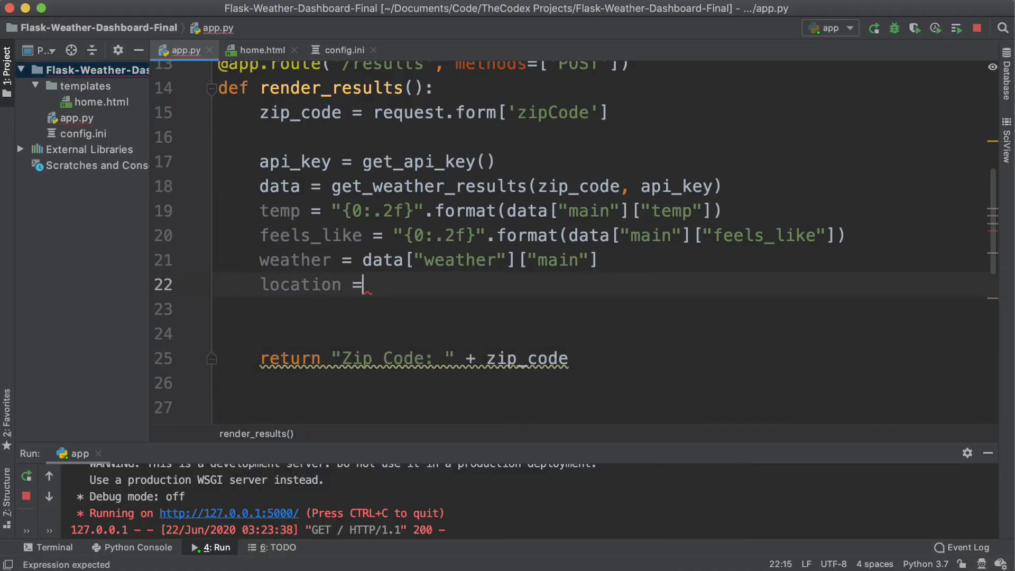
{"action": "type", "text": "data[\"nam\"]"}
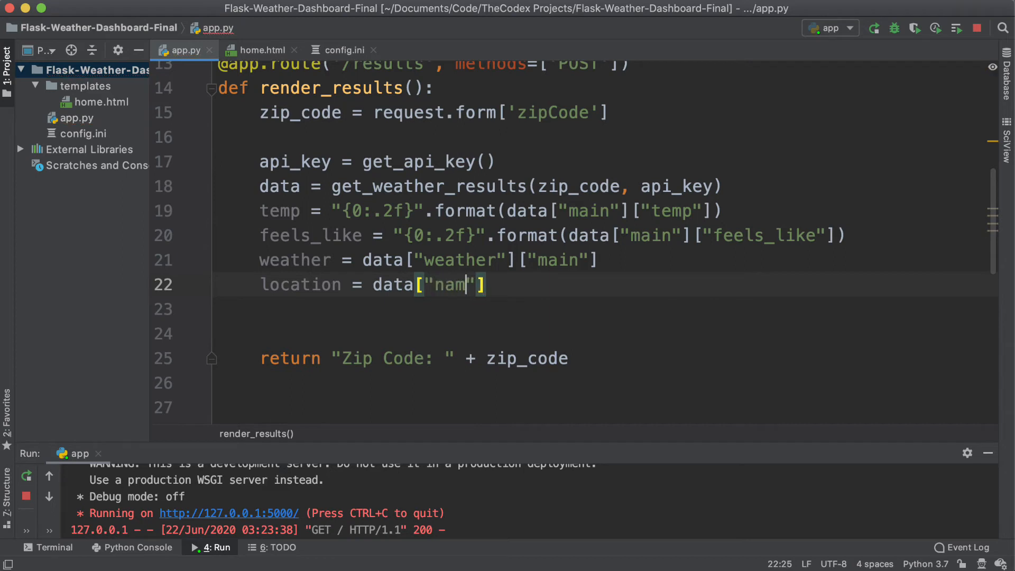
{"action": "type", "text": "e"}
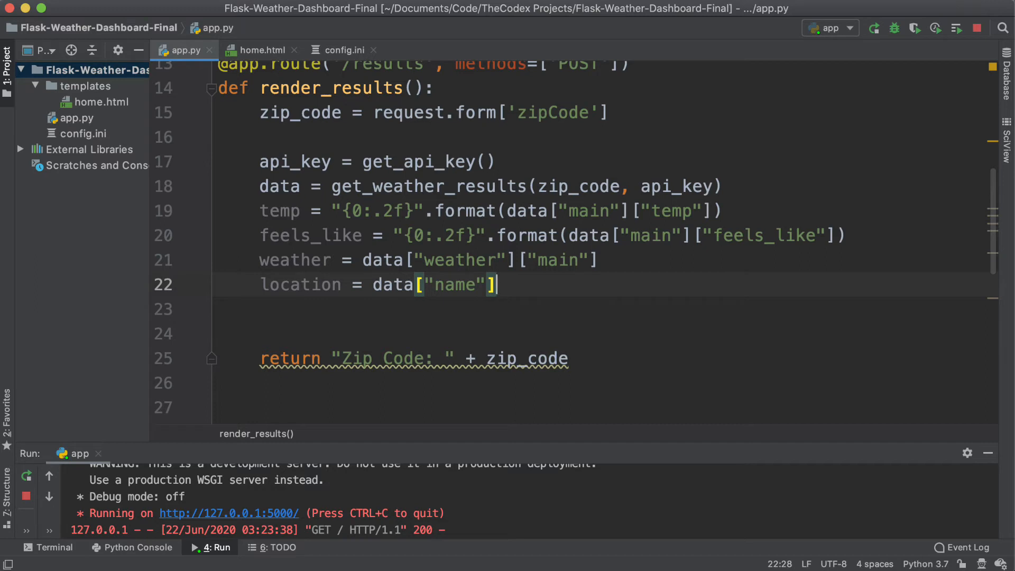
- Add an HTML 5 file named results to the templates folder
{"action": "right_click", "coordinate": [86, 86]}
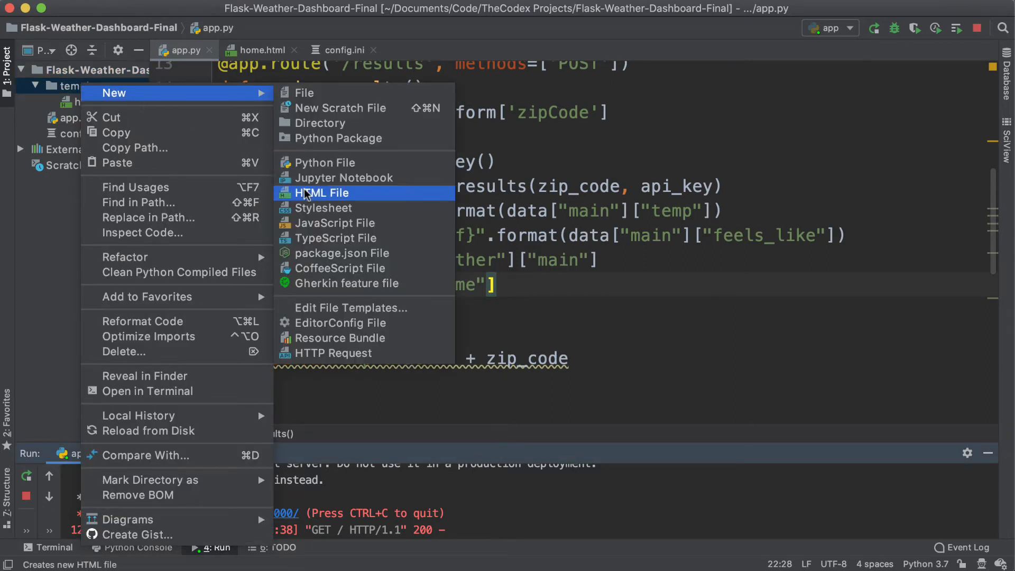
{"action": "left_click", "coordinate": [322, 193]}
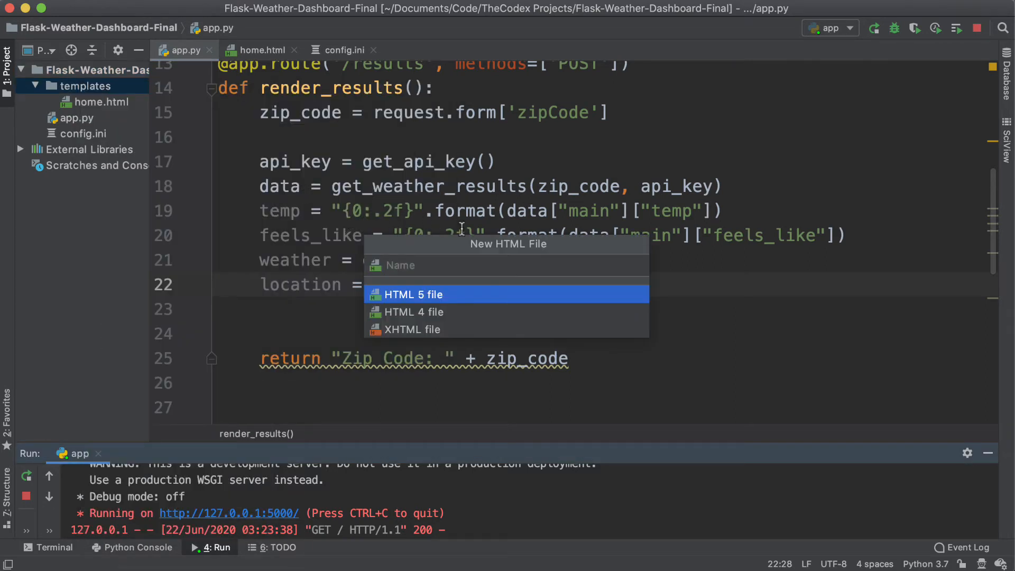
{"action": "type", "text": "resul"}
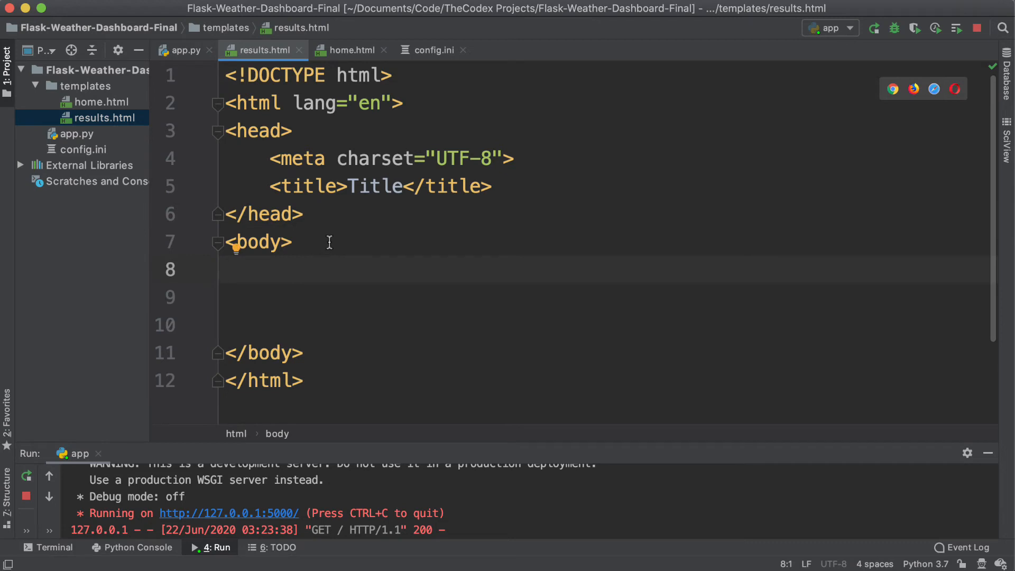
- Add a div in the body with an h3 heading 'Weather in {{ location }}'
{"action": "key", "text": "enter"}
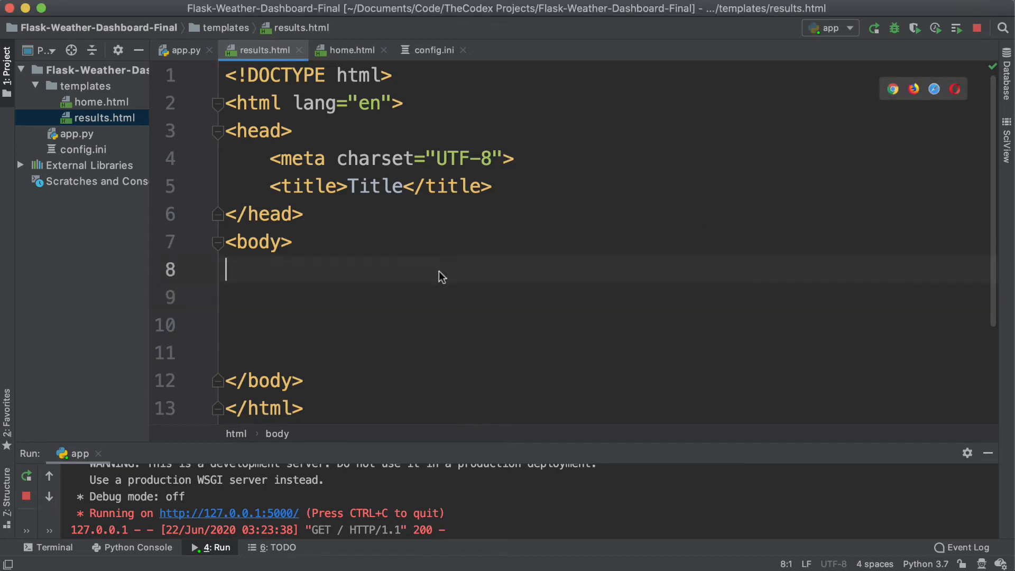
{"action": "type", "text": "<div"}
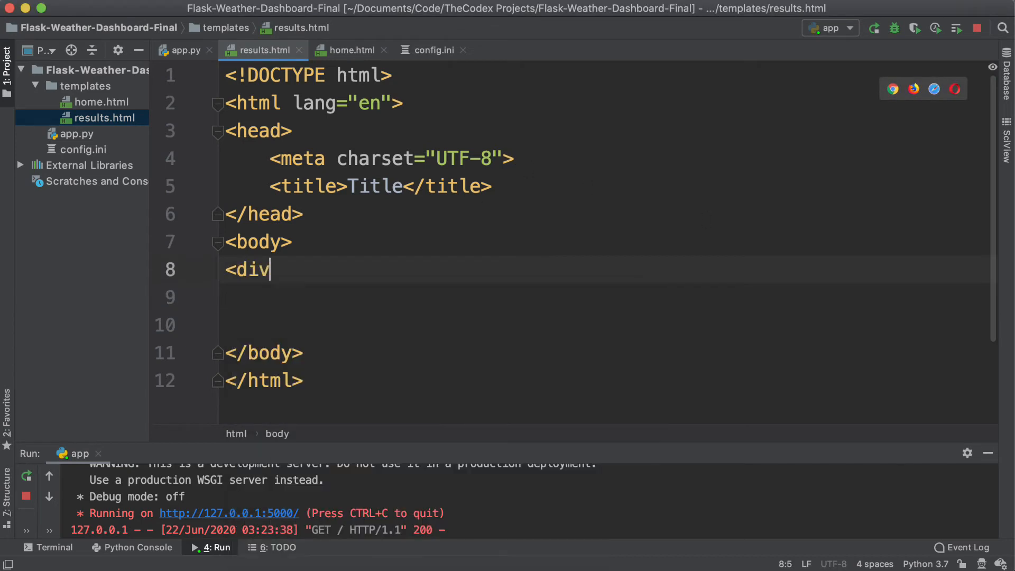
{"action": "type", "text": ">"}
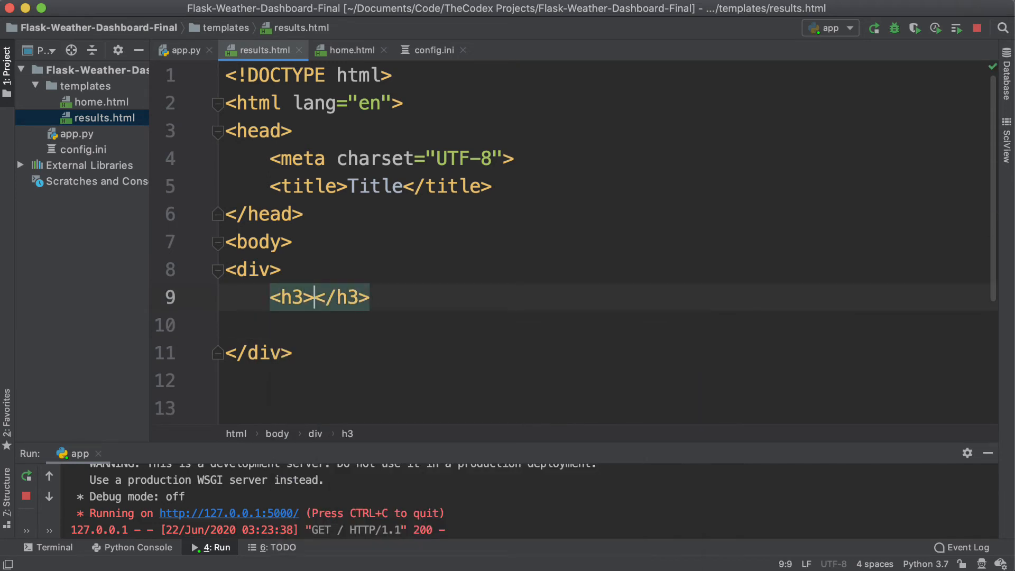
{"action": "type", "text": "Weather in"}
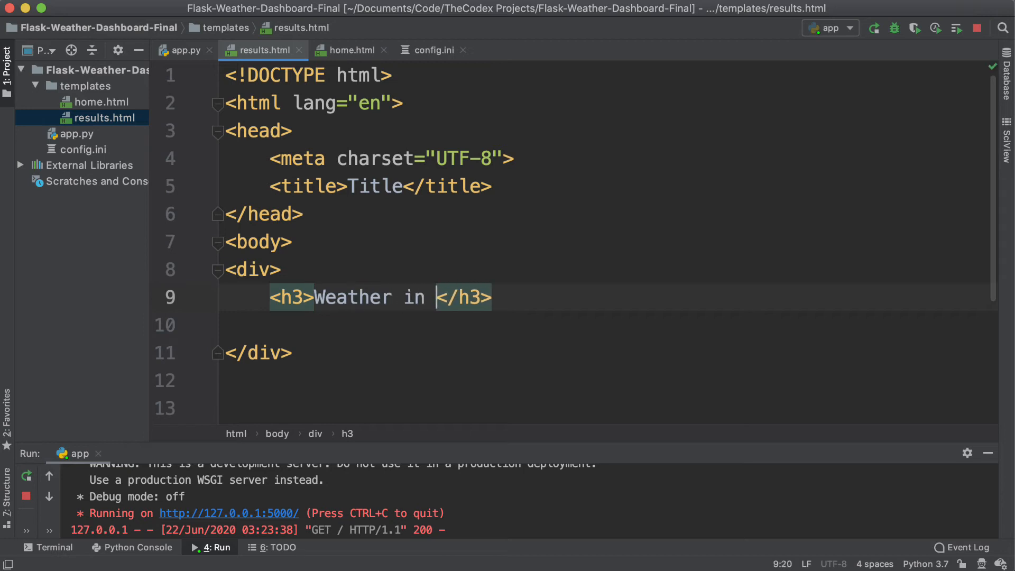
{"action": "type", "text": "{{ }}"}
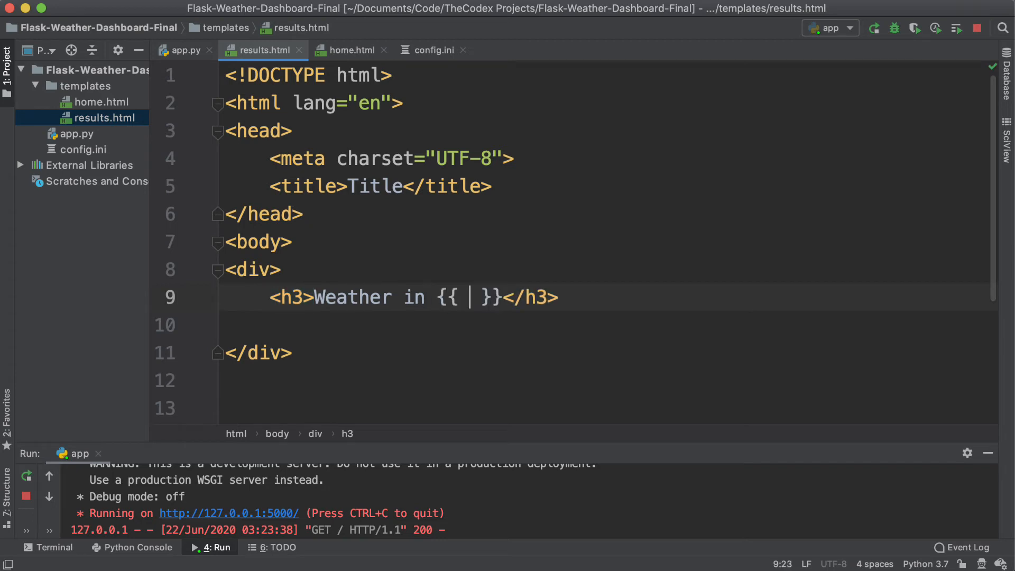
{"action": "type", "text": "location"}
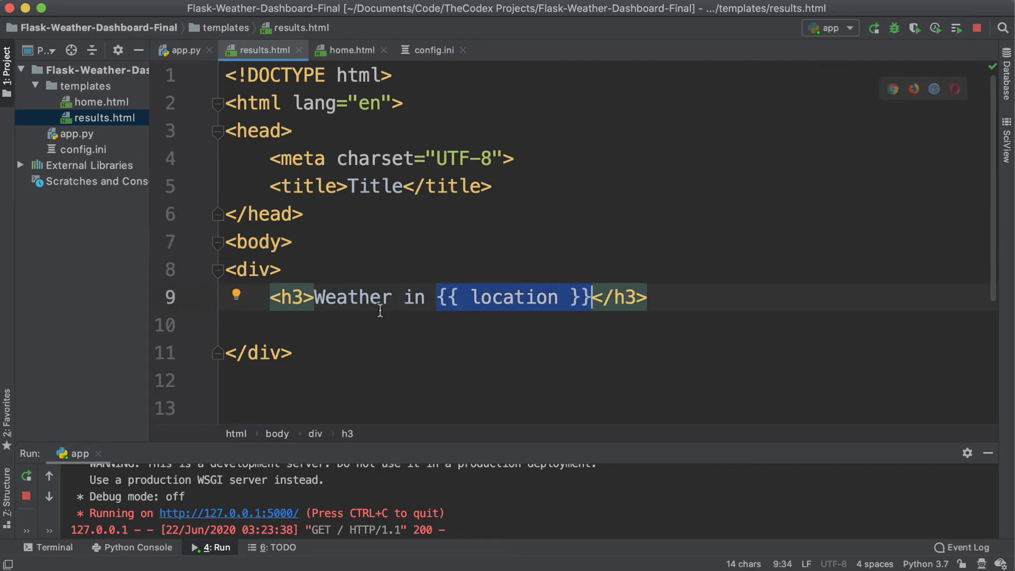
- Start an h2 heading displaying {{ temp }}
{"action": "type", "text": "<"}
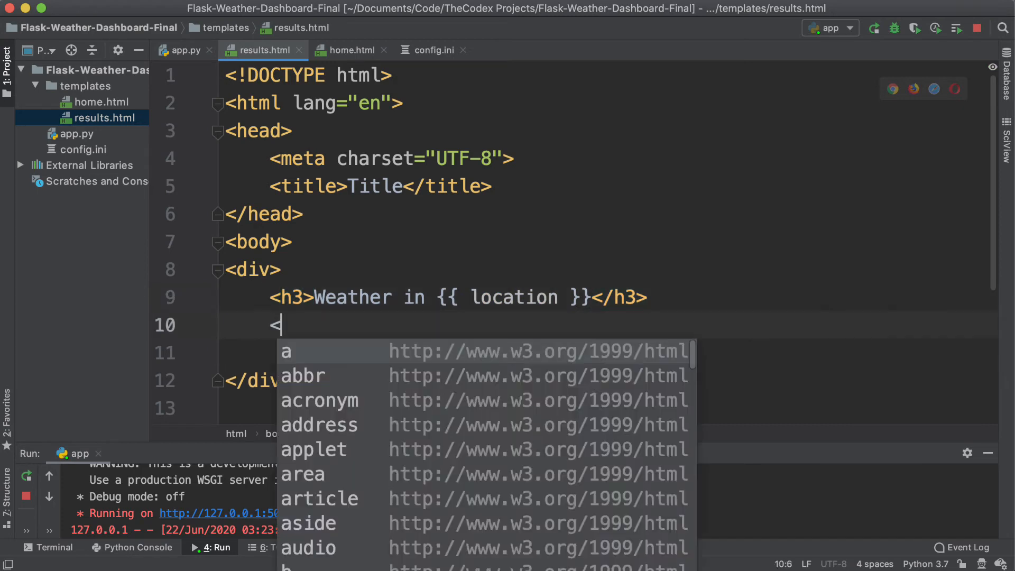
{"action": "type", "text": "h2></h2>"}
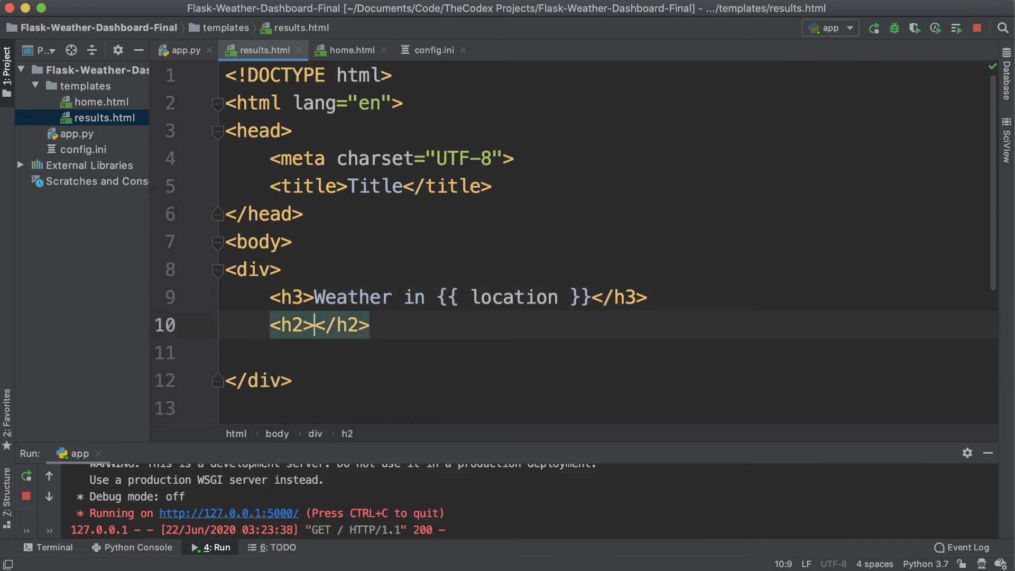
{"action": "type", "text": "{{  }}"}
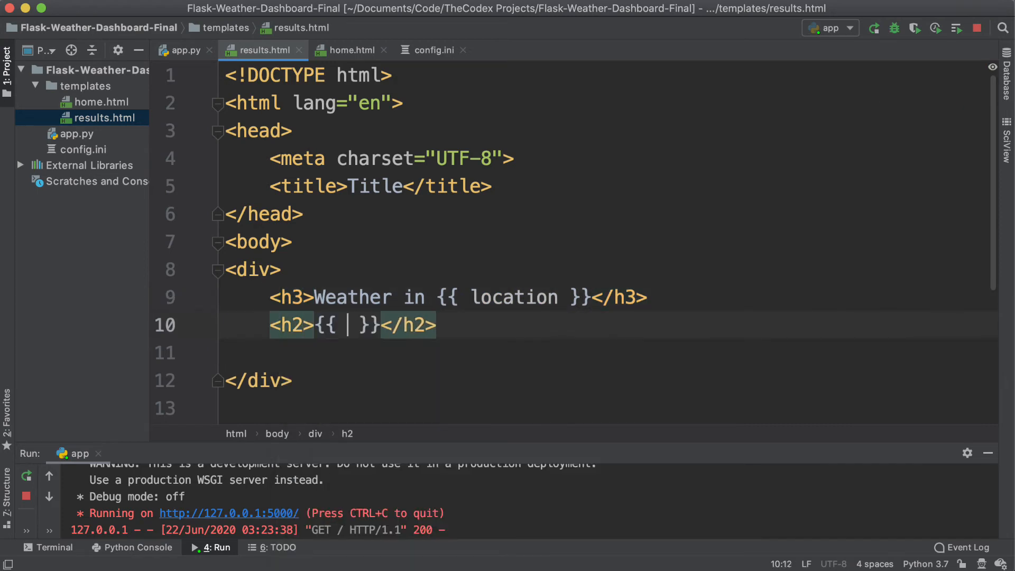
{"action": "type", "text": "temp"}
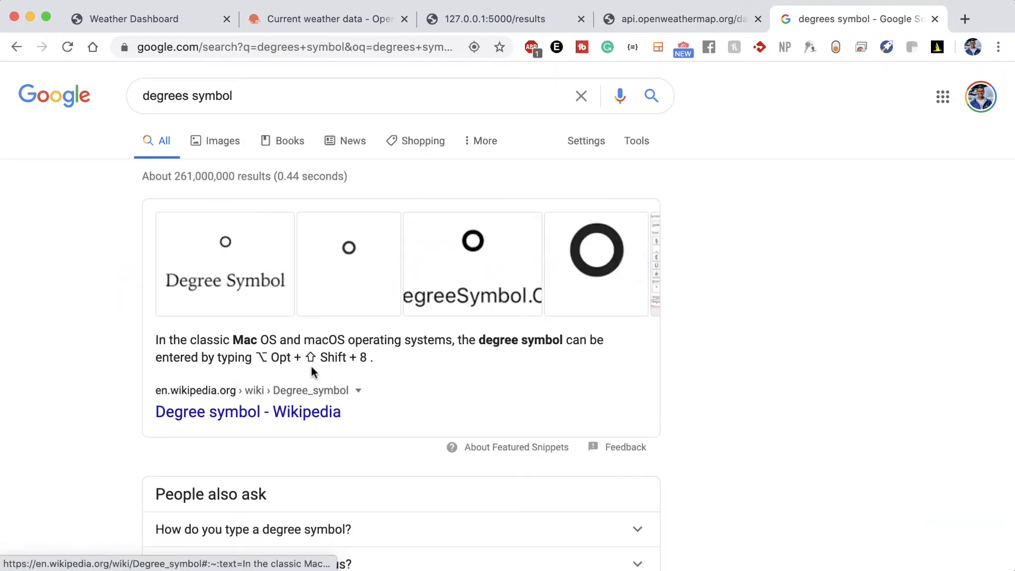
{"action": "scroll", "scroll_direction": "down", "scroll_amount": 3}
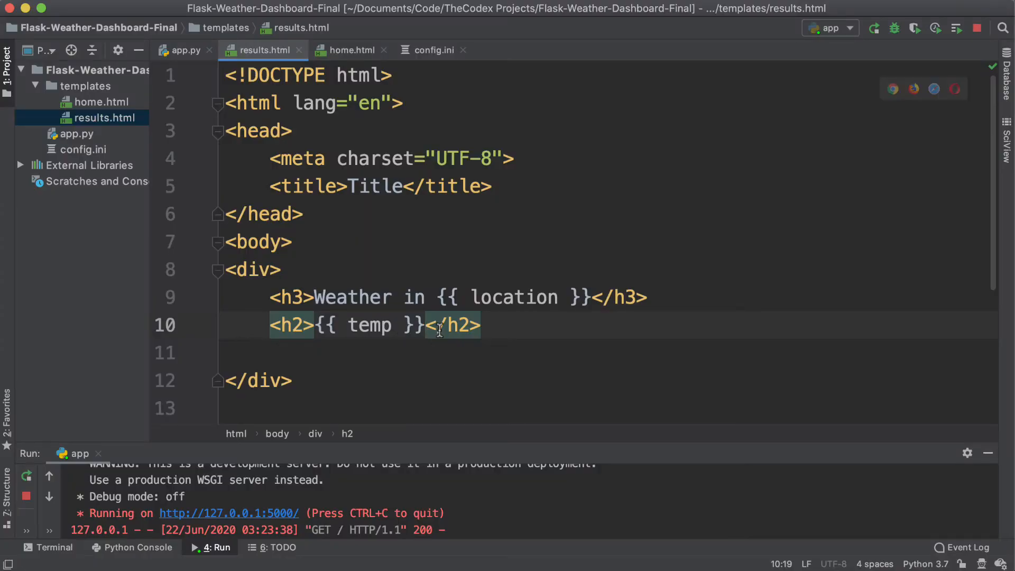
- Append ° F to the temperature heading and add an h3 {{ weather }} heading
{"action": "type", "text": "°"}
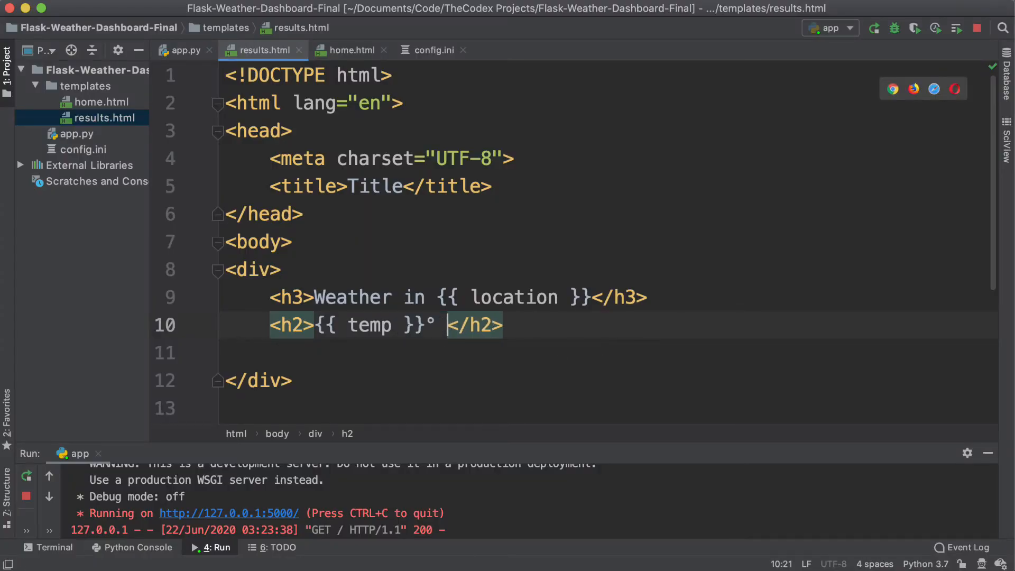
{"action": "type", "text": "F"}
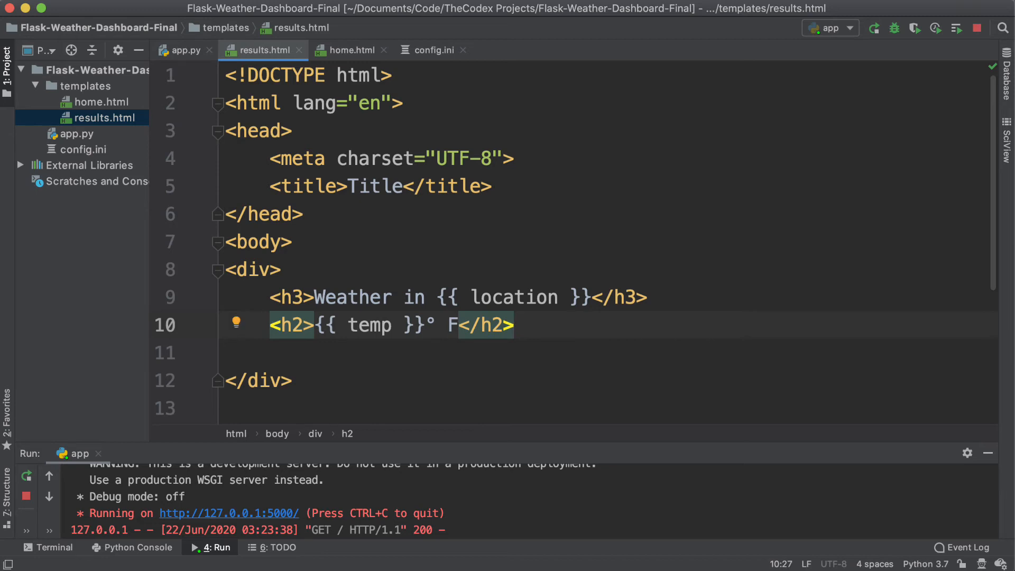
{"action": "type", "text": "<h3>{{  }}</h3>"}
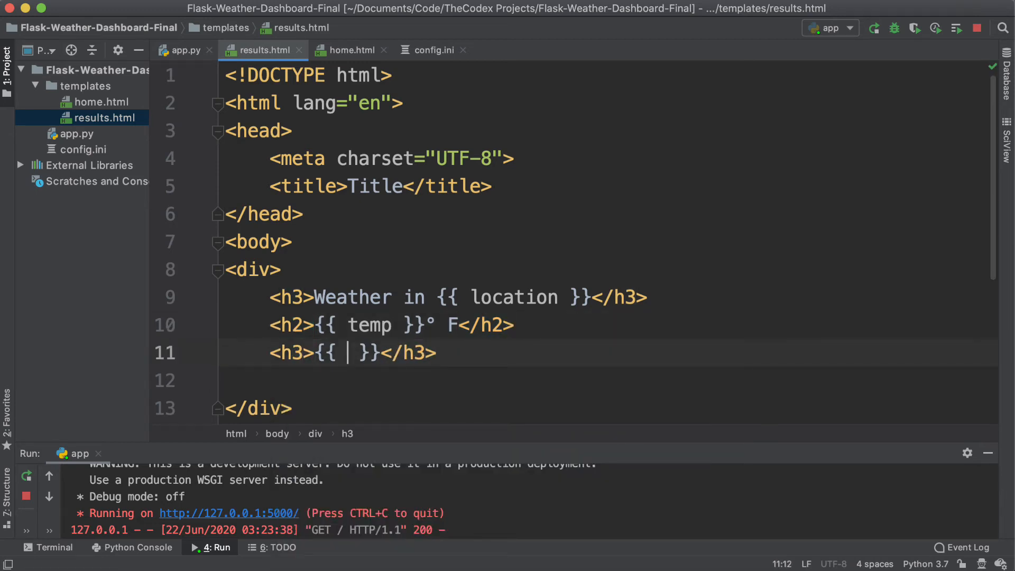
{"action": "type", "text": "w"}
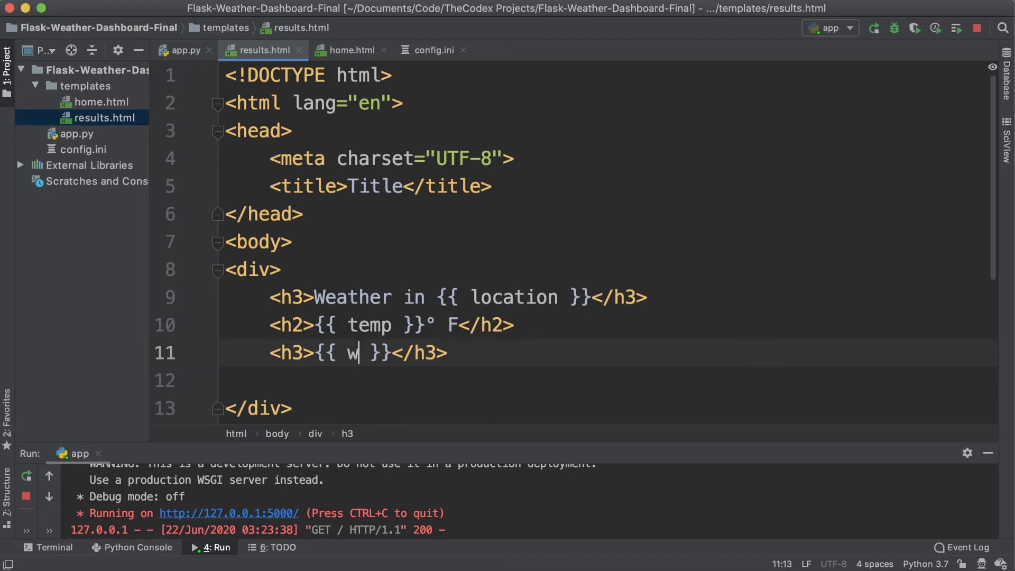
{"action": "type", "text": "eather"}
{"action": "left_click", "coordinate": [611, 380]}
{"action": "type", "text": "<"}
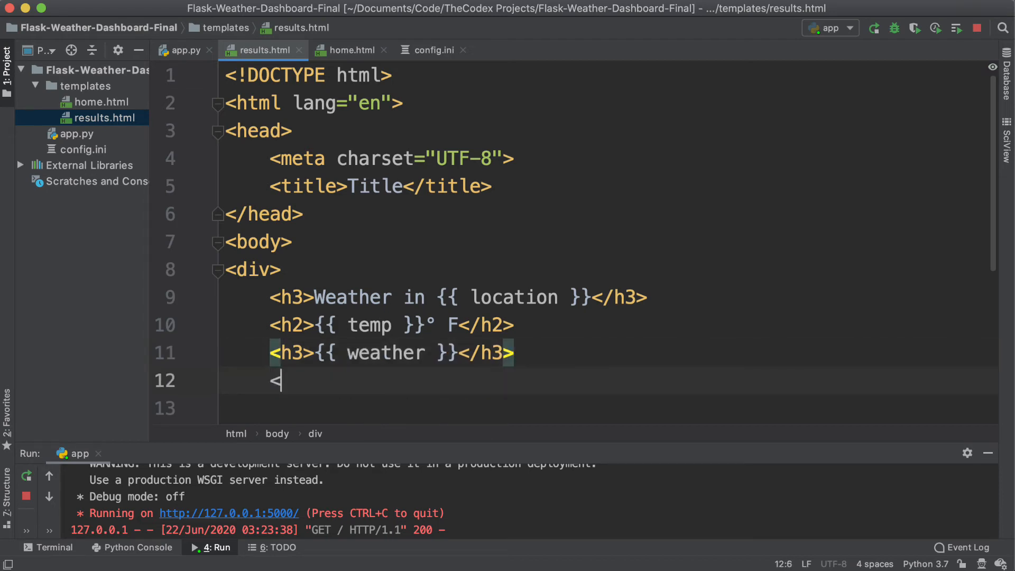
{"action": "type", "text": "h3"}
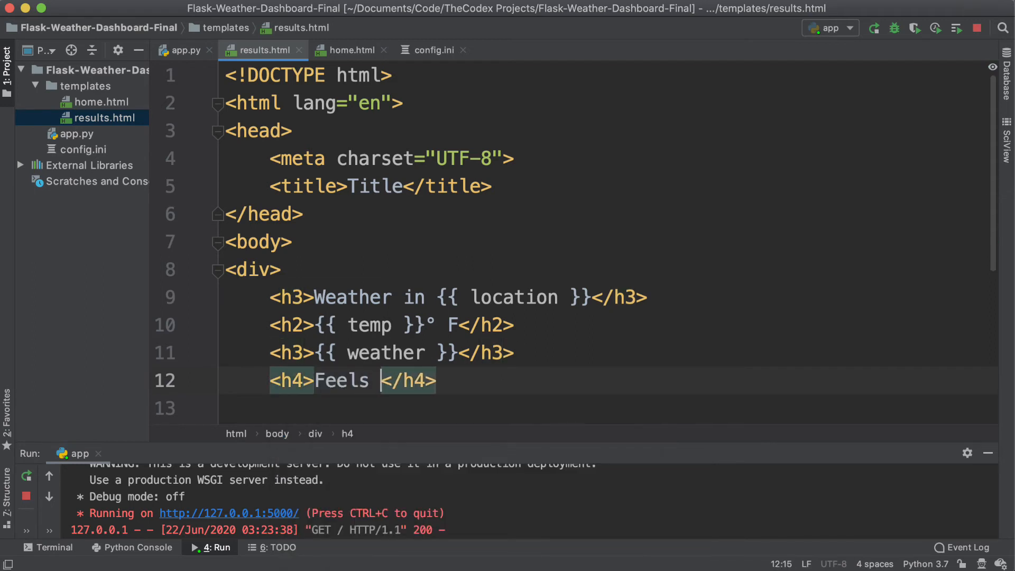
- Add an h4 'Feels like: {{ feels_like }}° F' and check the location and feels_like variable names
{"action": "type", "text": "like: {{ }}"}
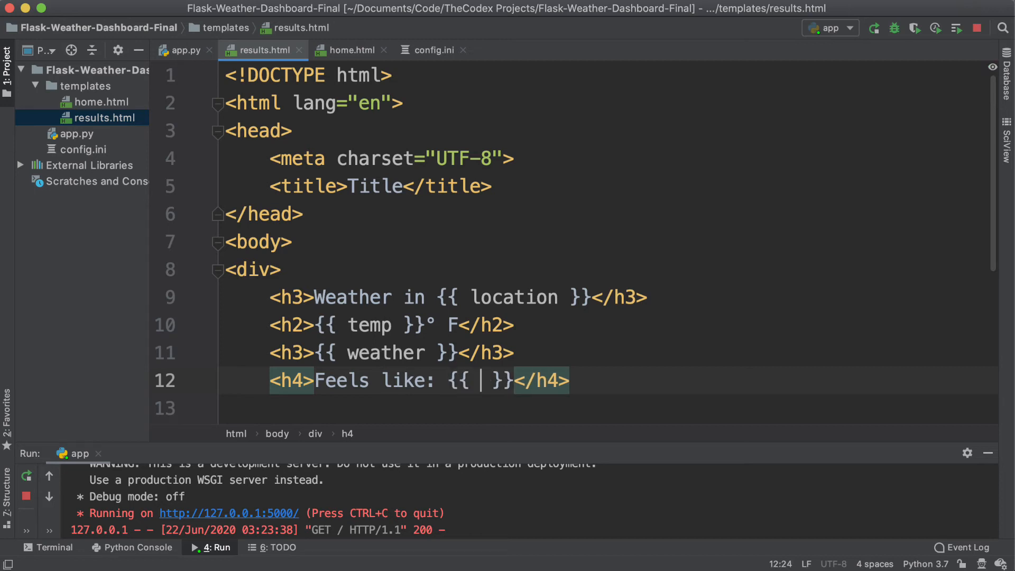
{"action": "type", "text": "feels_like"}
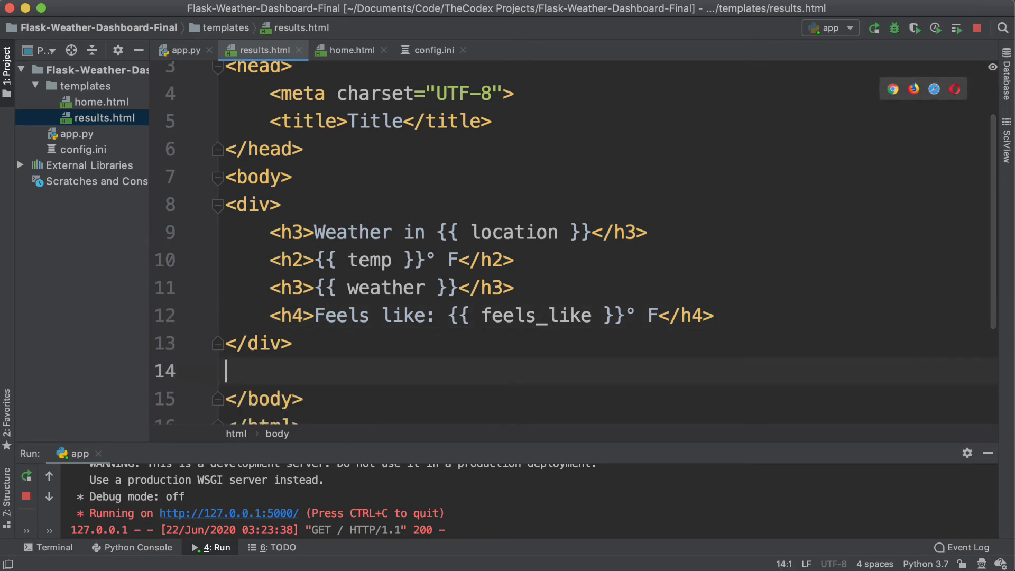
{"action": "double_click", "coordinate": [513, 232]}
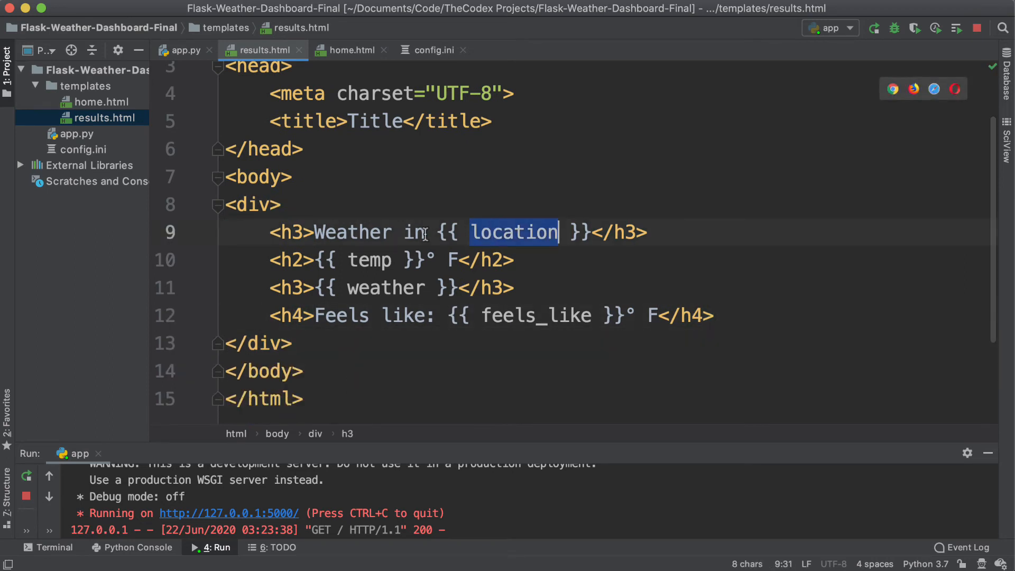
{"action": "double_click", "coordinate": [534, 315]}
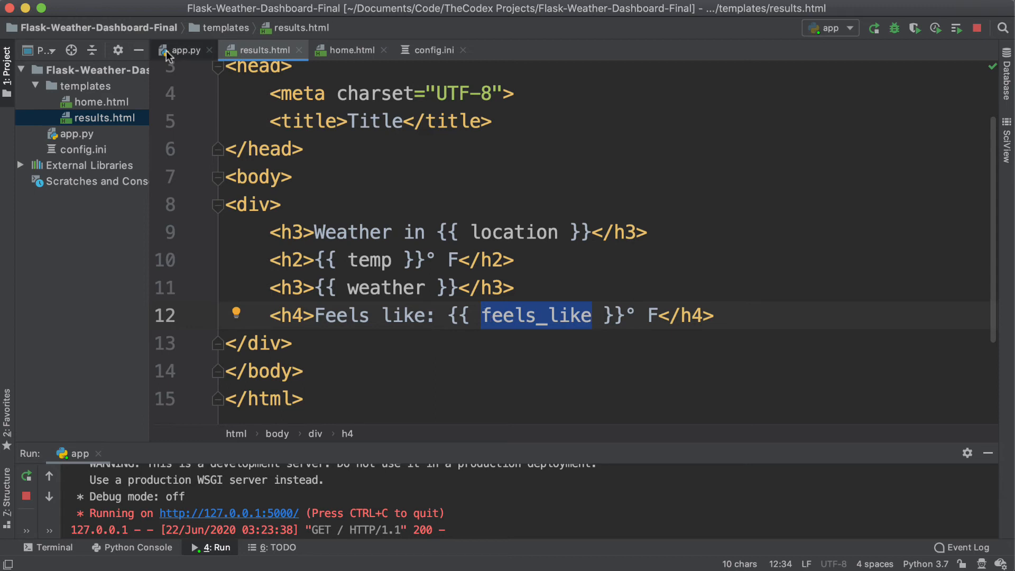
- Change the route's return to render_template('results.html')
{"action": "left_click", "coordinate": [185, 50]}
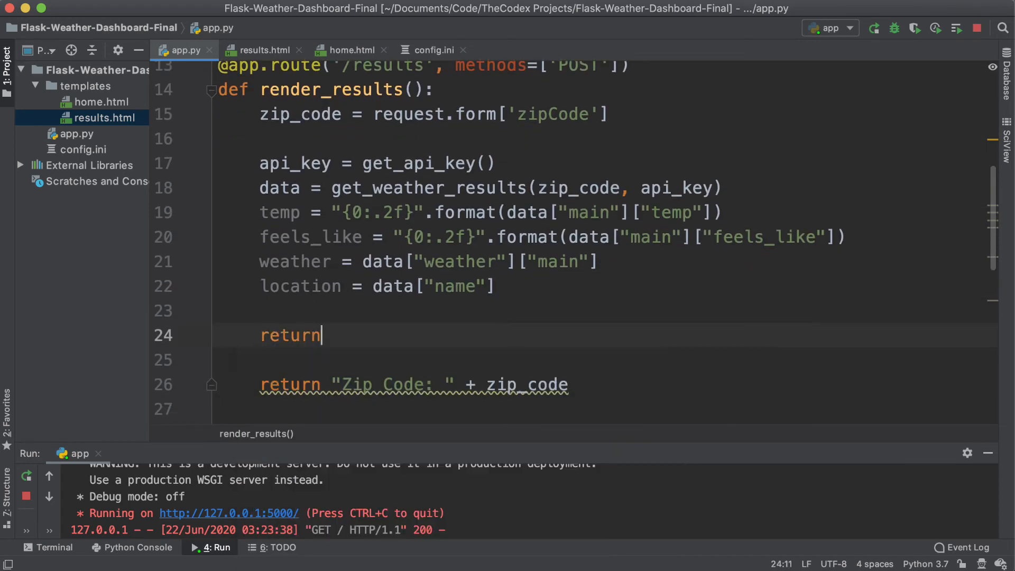
{"action": "type", "text": "render_template('"}
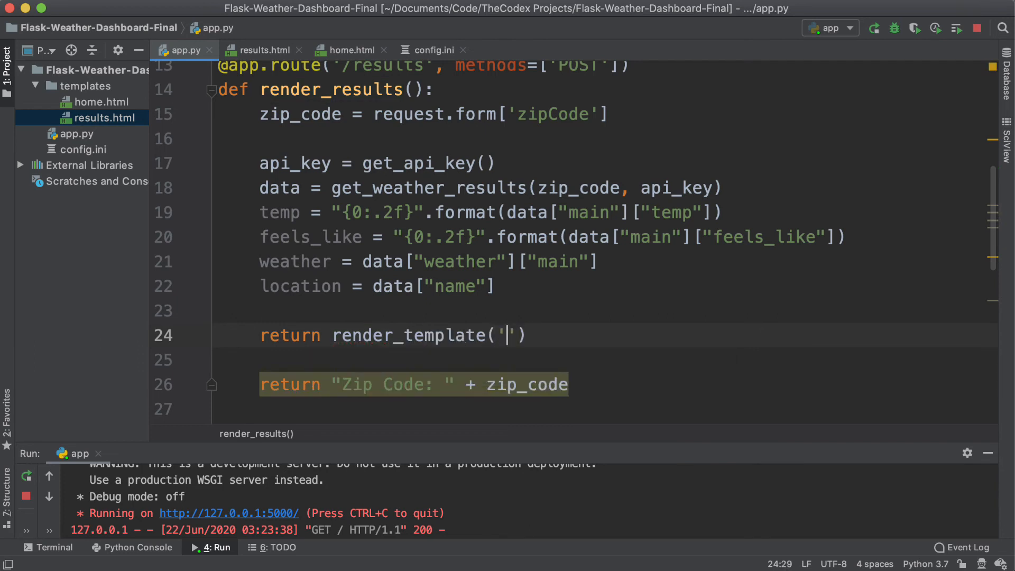
{"action": "type", "text": "results.htm"}
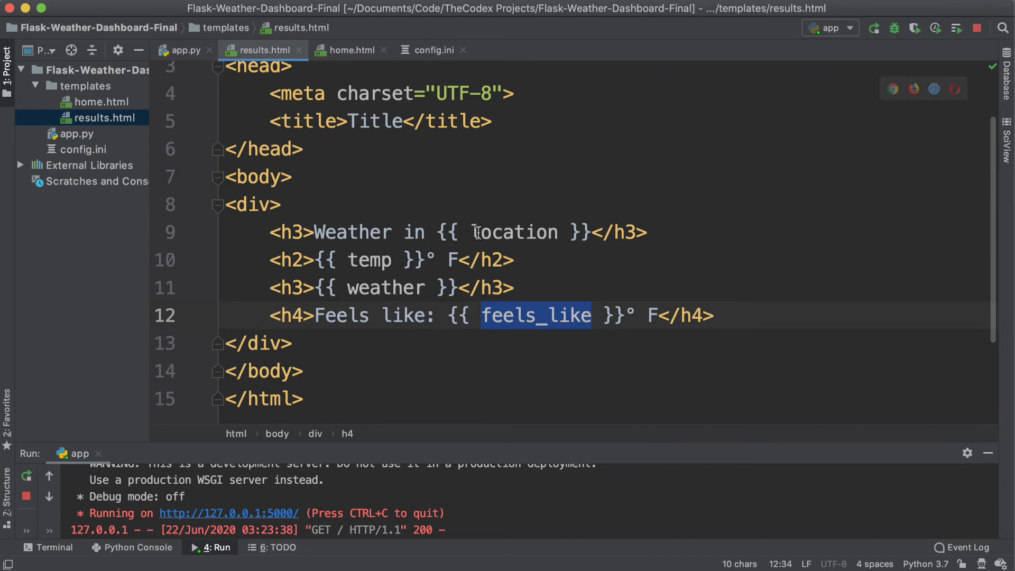
- Pass location, temp, feels_like and weather as keyword arguments, checking names against results.html
{"action": "left_click", "coordinate": [183, 50]}
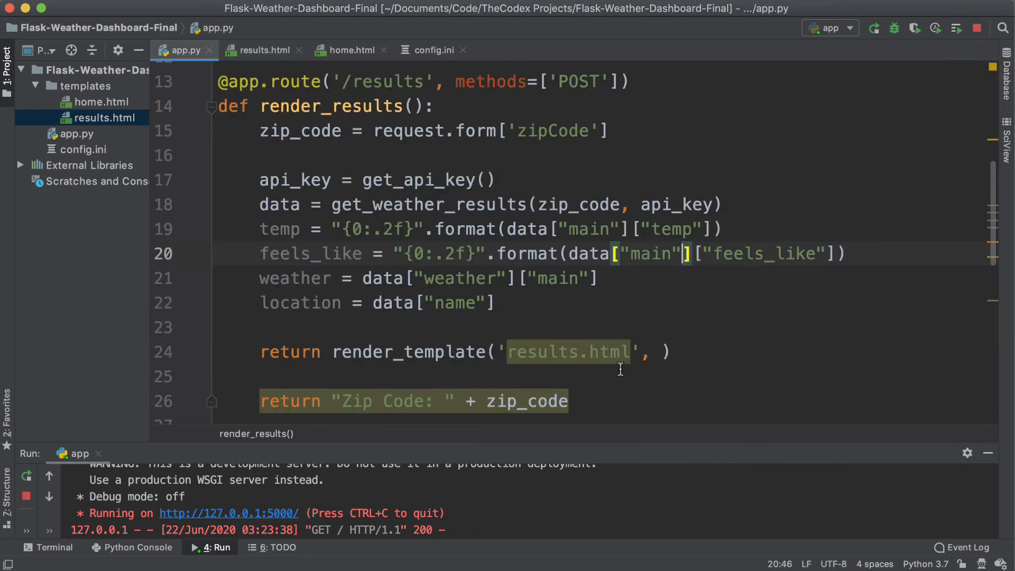
{"action": "type", "text": "location="}
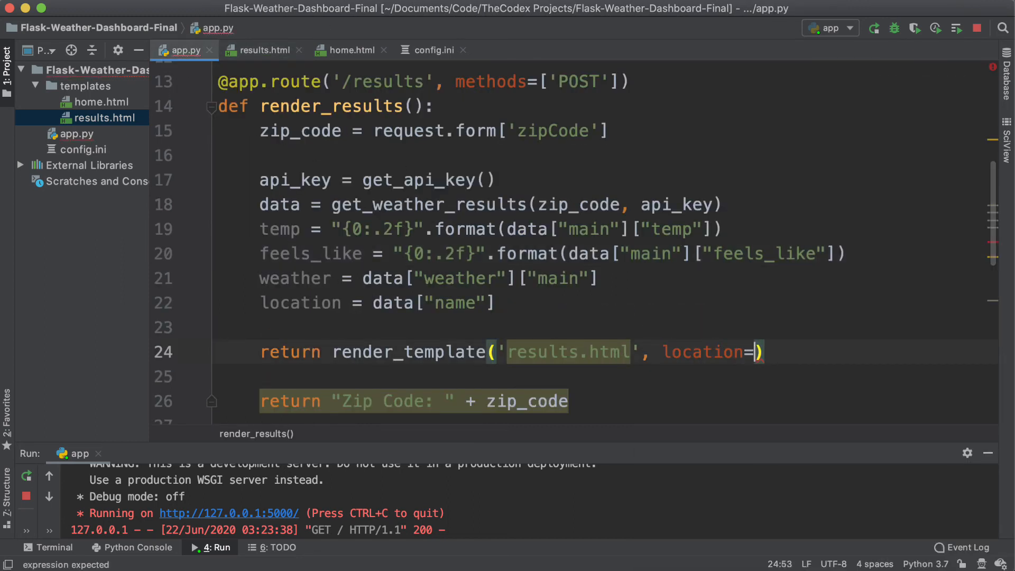
{"action": "double_click", "coordinate": [299, 302]}
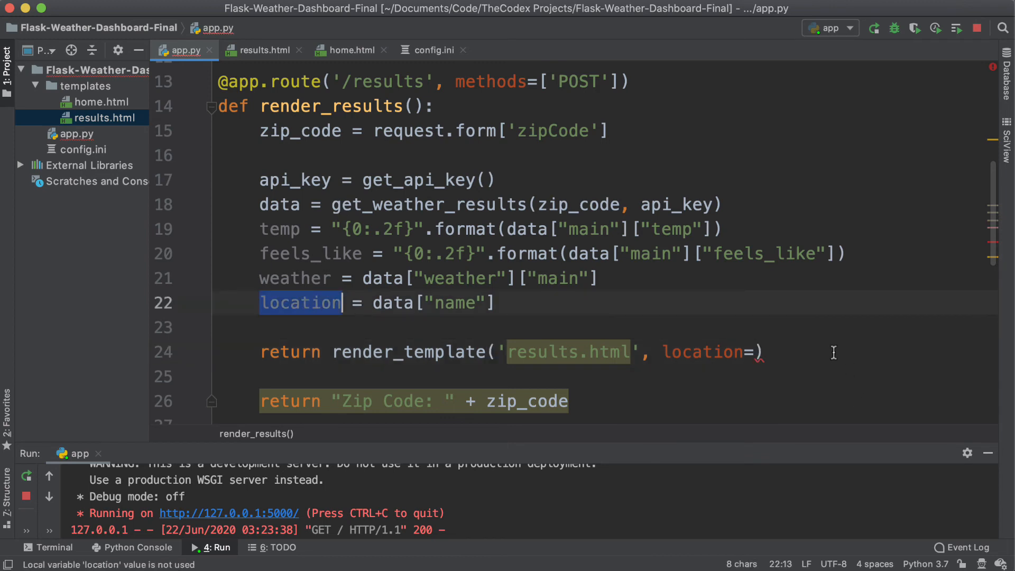
{"action": "type", "text": "location"}
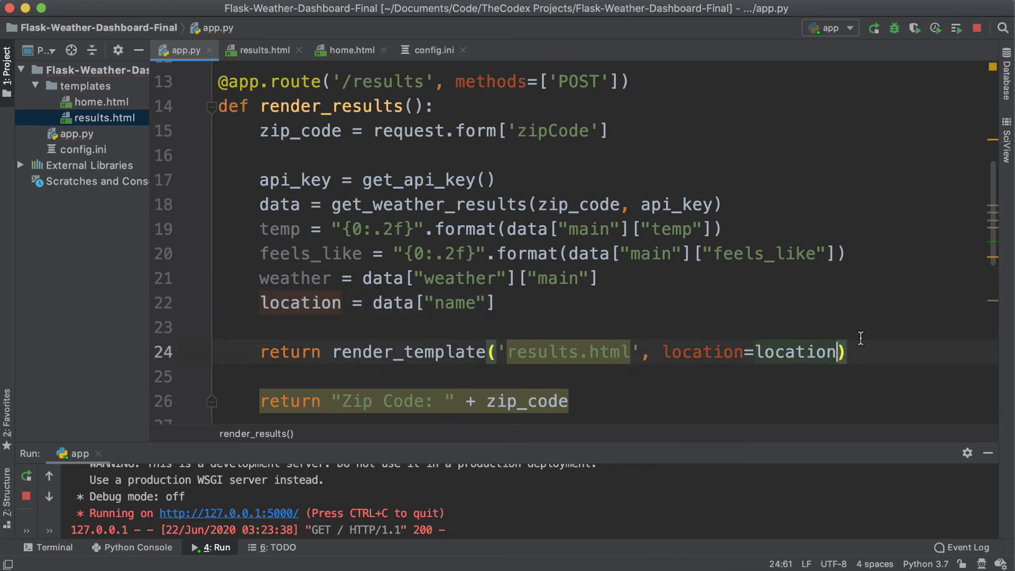
{"action": "type", "text": ", temp"}
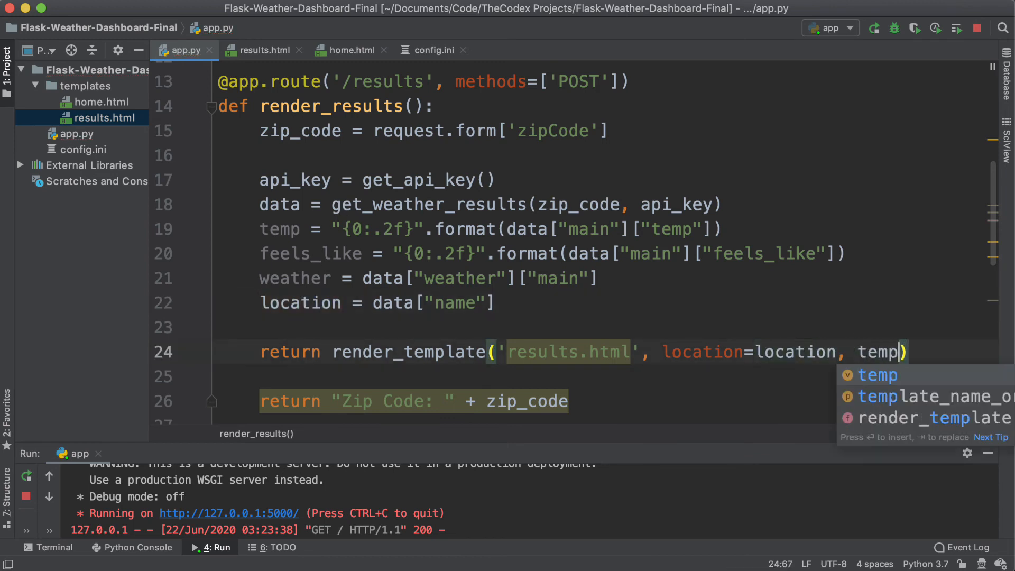
{"action": "type", "text": "=temp, feel"}
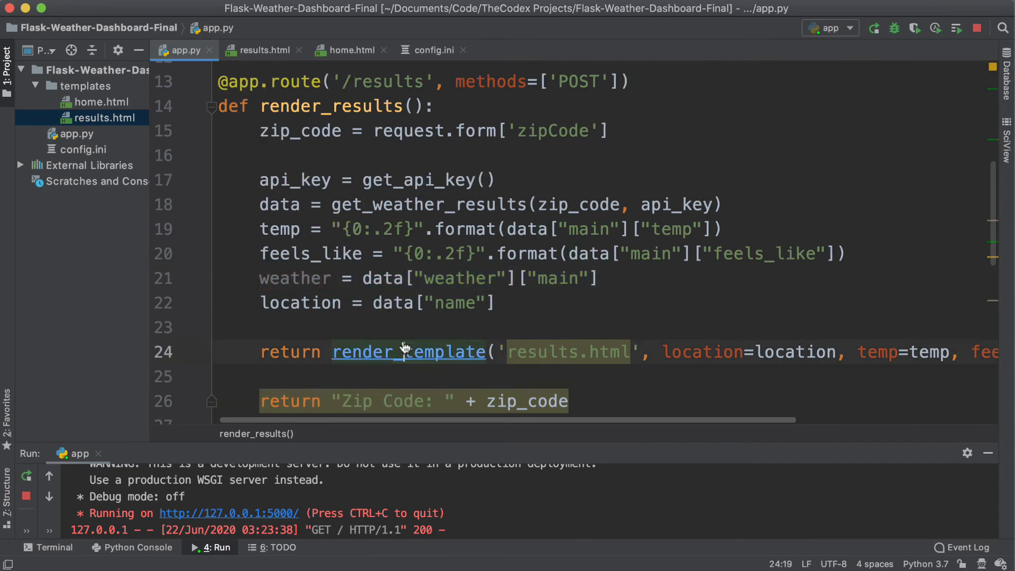
{"action": "scroll", "scroll_direction": "right", "scroll_amount": 3}
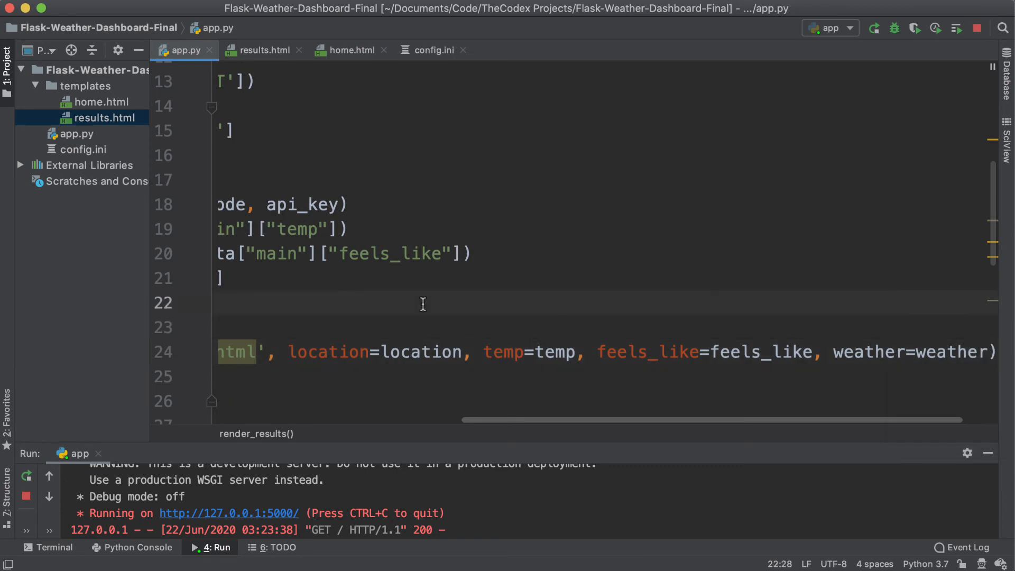
{"action": "left_click", "coordinate": [262, 50]}
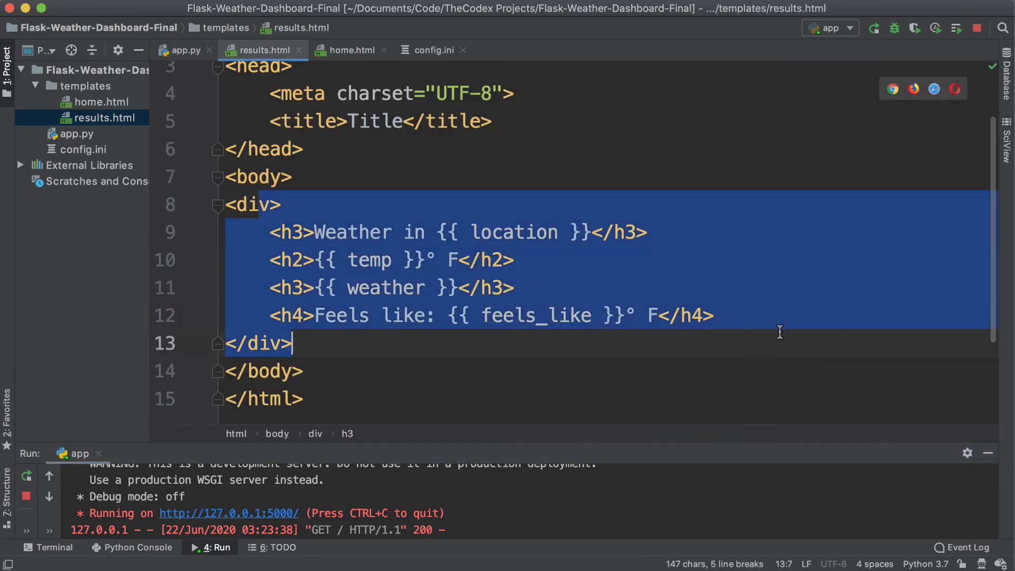
{"action": "left_click", "coordinate": [183, 49]}
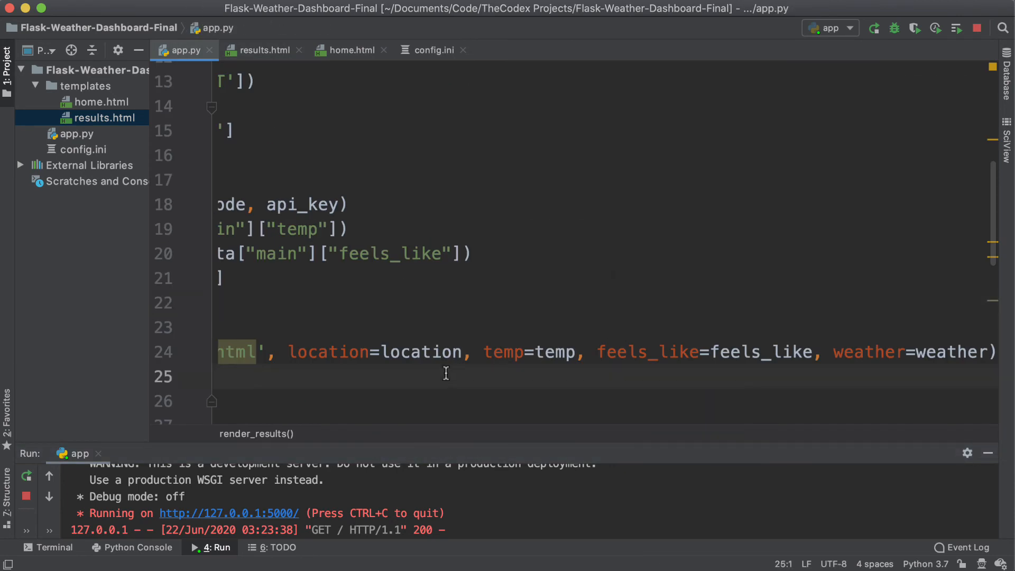
{"action": "double_click", "coordinate": [332, 351]}
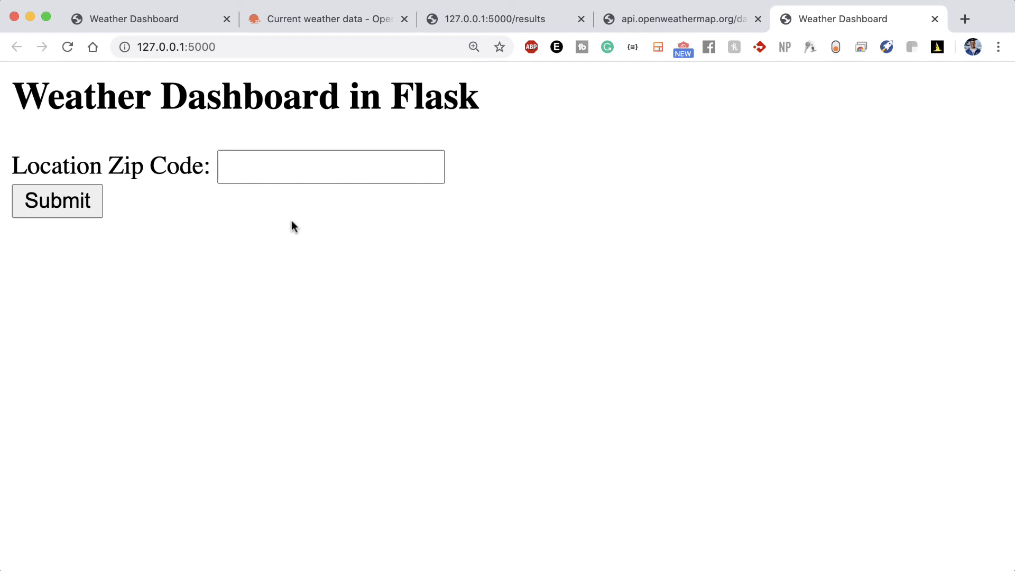
- Enter zip code 95129 in the Weather Dashboard form and submit it
{"action": "left_click", "coordinate": [330, 167]}
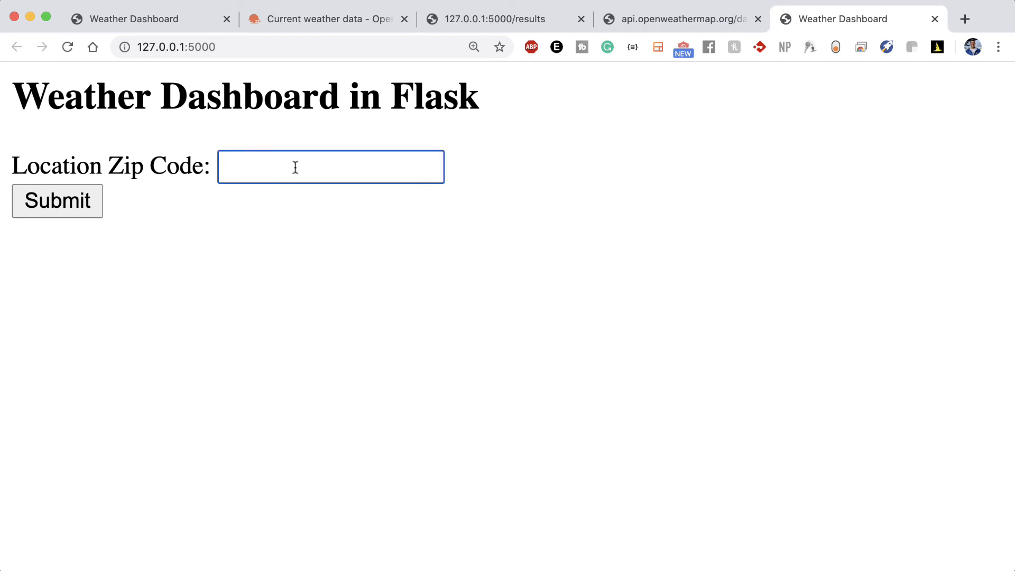
{"action": "type", "text": "95129"}
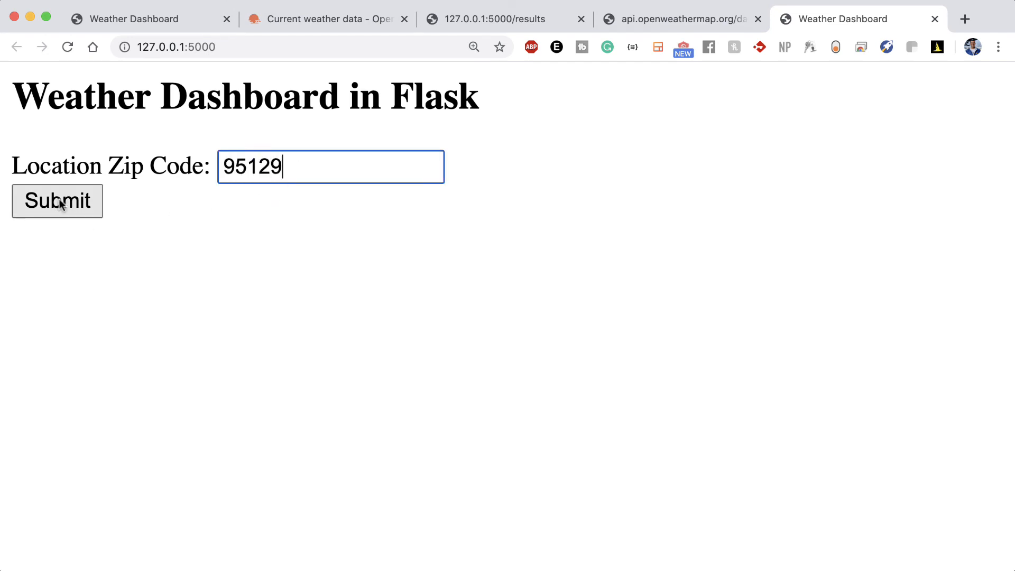
{"action": "left_click", "coordinate": [57, 201]}
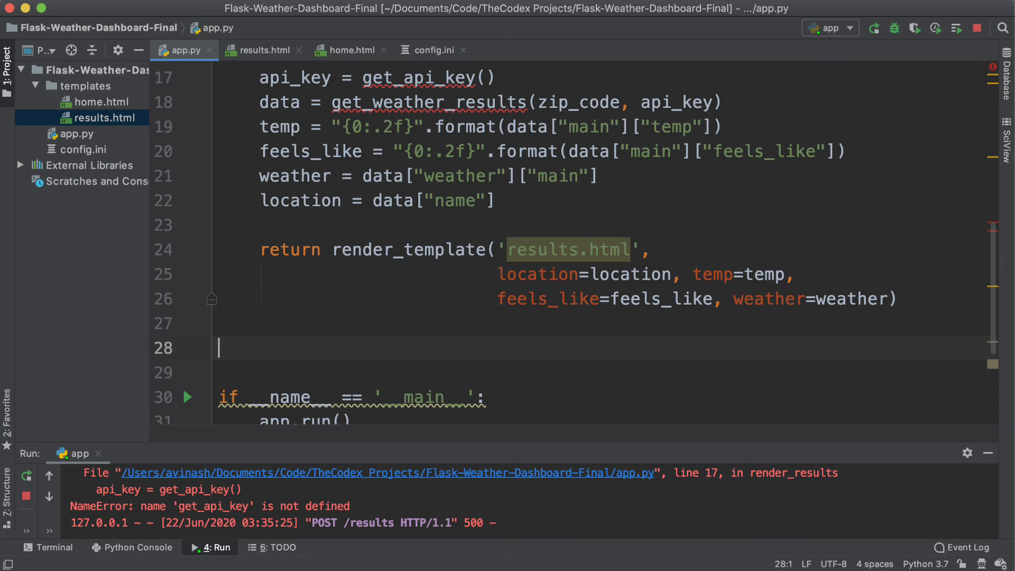
- Move the helper functions above the main block, resubmit, and select the TypeError message
{"action": "scroll", "scroll_direction": "down", "scroll_amount": 3}
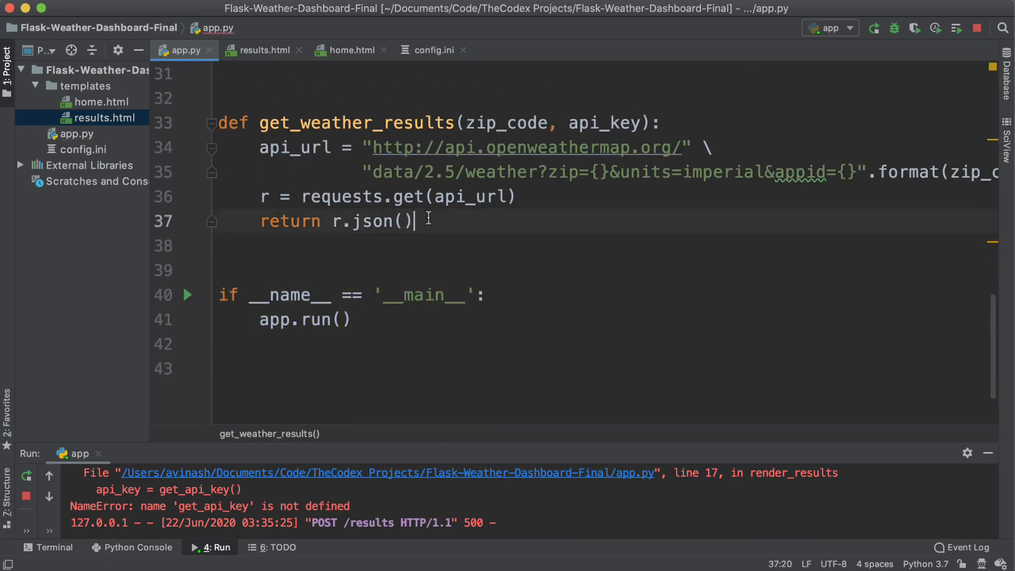
{"action": "left_click", "coordinate": [26, 475]}
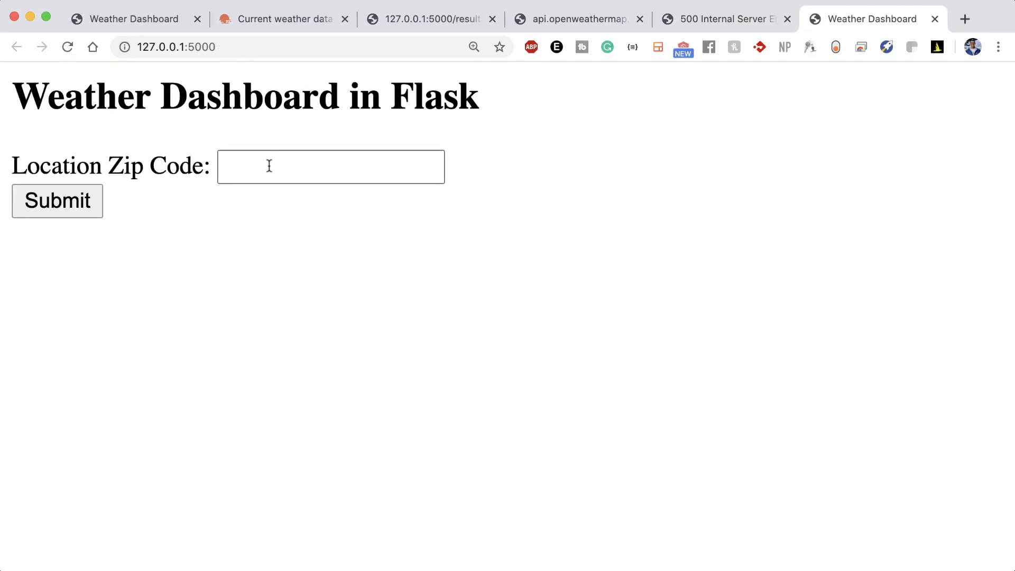
{"action": "left_click", "coordinate": [57, 201]}
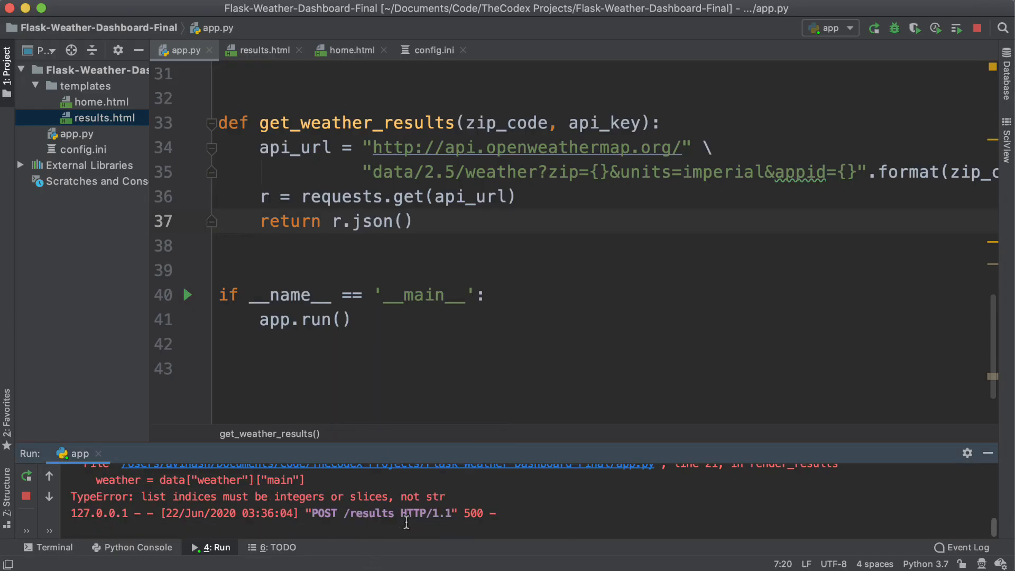
{"action": "left_click_drag", "start_coordinate": [144, 496], "coordinate": [289, 496]}
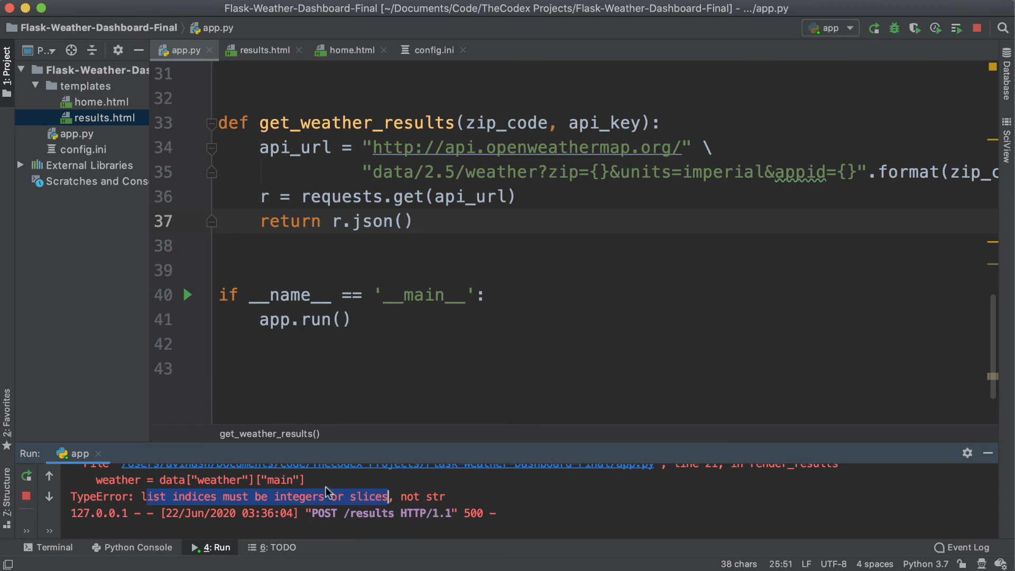
{"action": "mouse_move", "coordinate": [329, 350]}
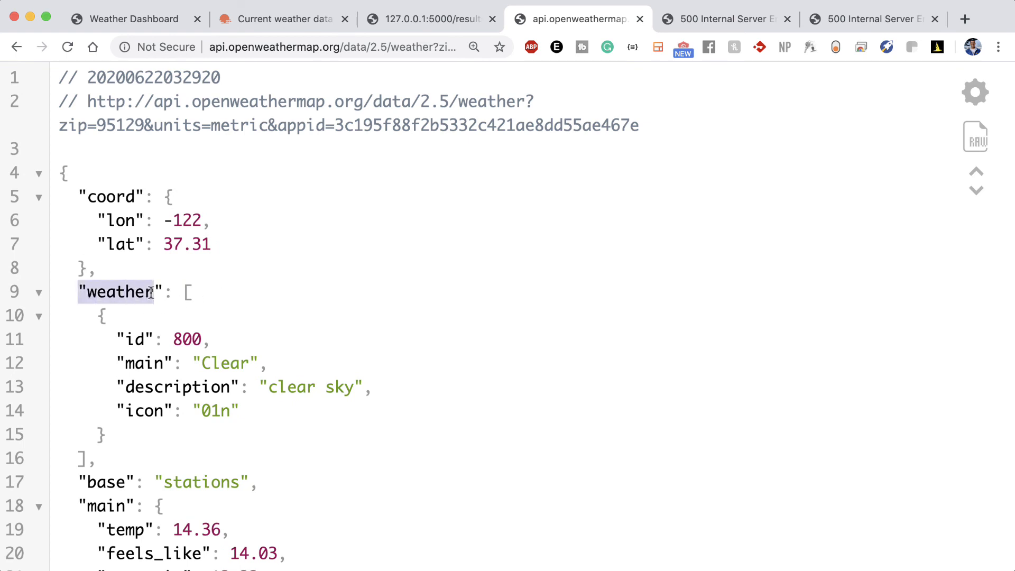
- Highlight the "weather" key in the raw OpenWeatherMap JSON response
{"action": "left_click_drag", "start_coordinate": [149, 292], "coordinate": [181, 340]}
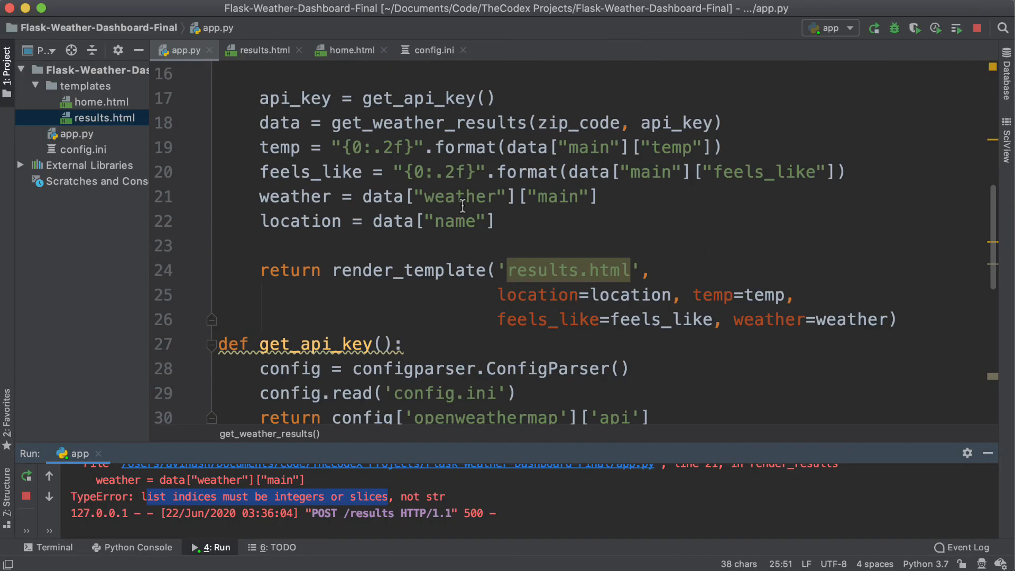
{"action": "mouse_move", "coordinate": [488, 188]}
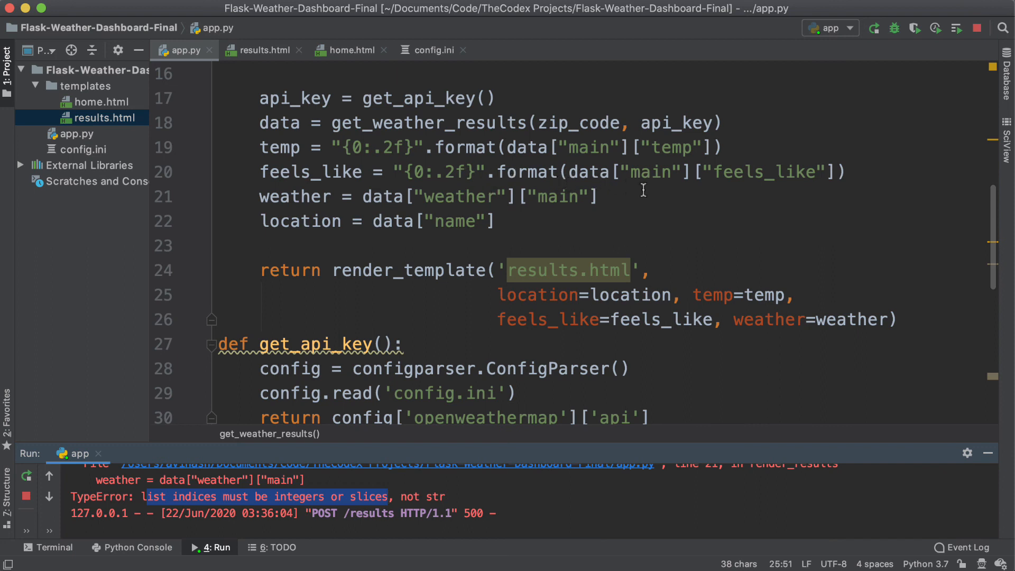
- Select the data["weather"]["main"] lookup on line 21 to insert the [0] index
{"action": "left_click_drag", "start_coordinate": [362, 196], "coordinate": [466, 196]}
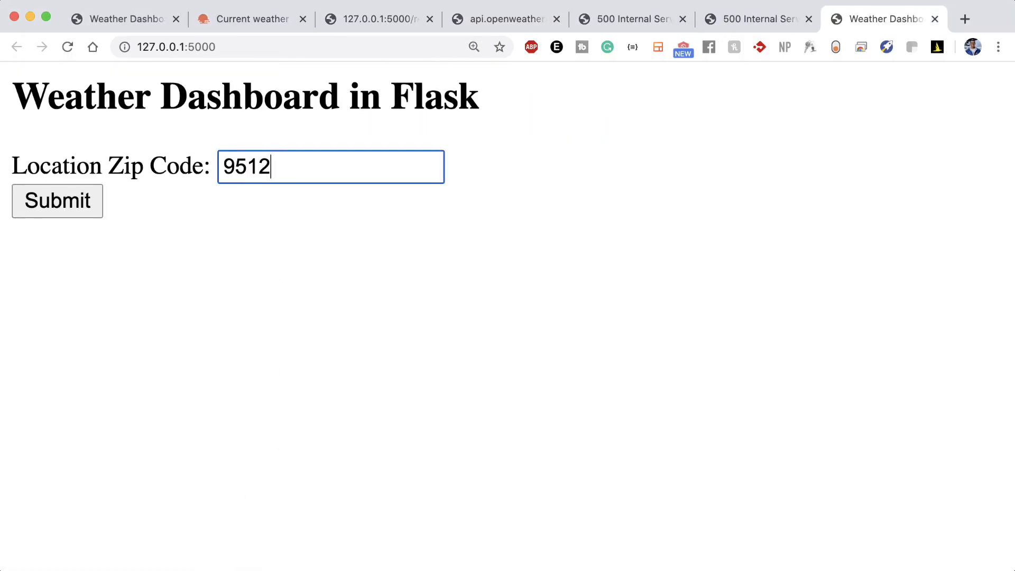
- Submit the zip code and highlight 'Clear' on the San Jose results page
{"action": "left_click", "coordinate": [57, 201]}
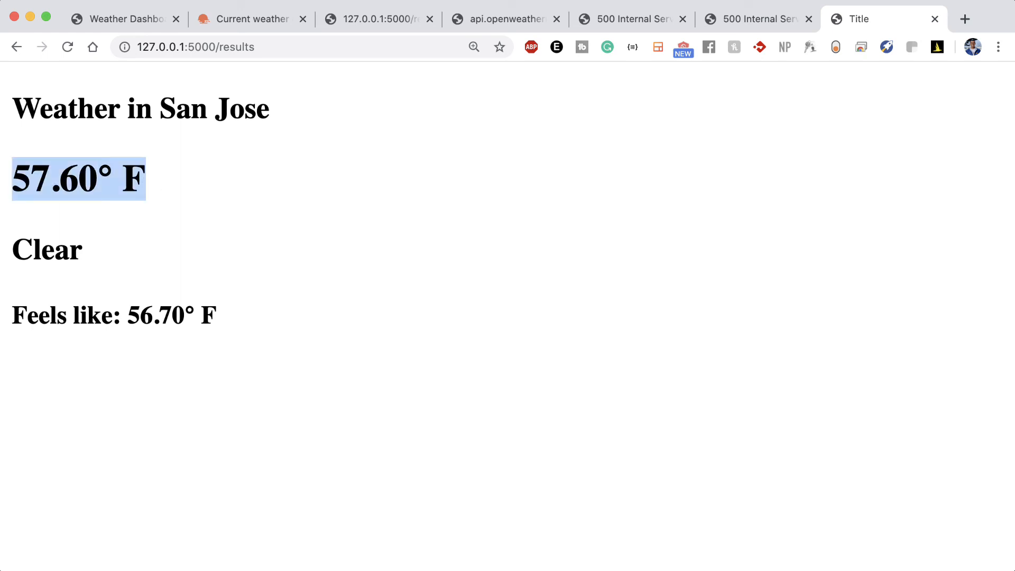
{"action": "double_click", "coordinate": [47, 250]}
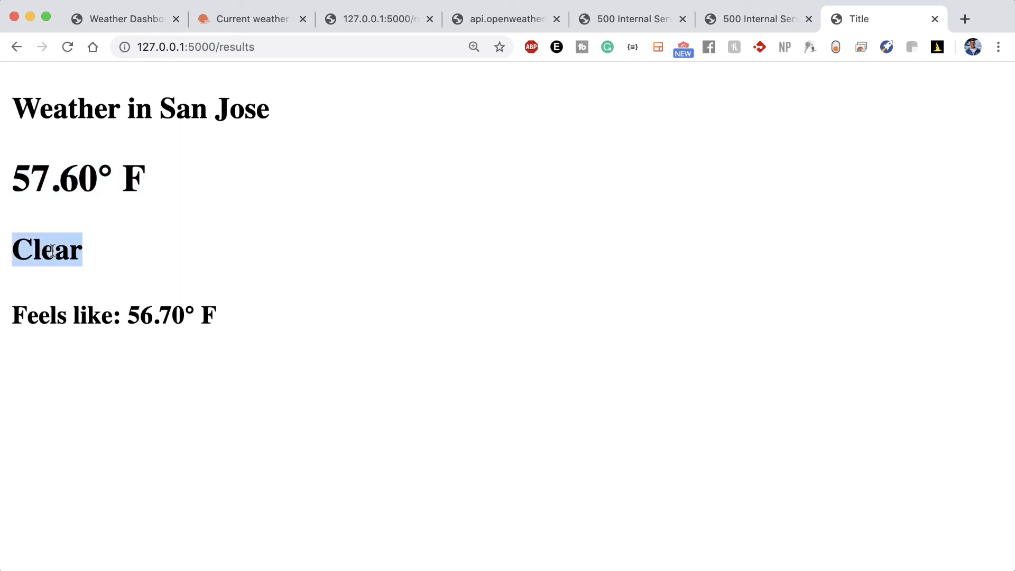
{"action": "mouse_move", "coordinate": [168, 316]}
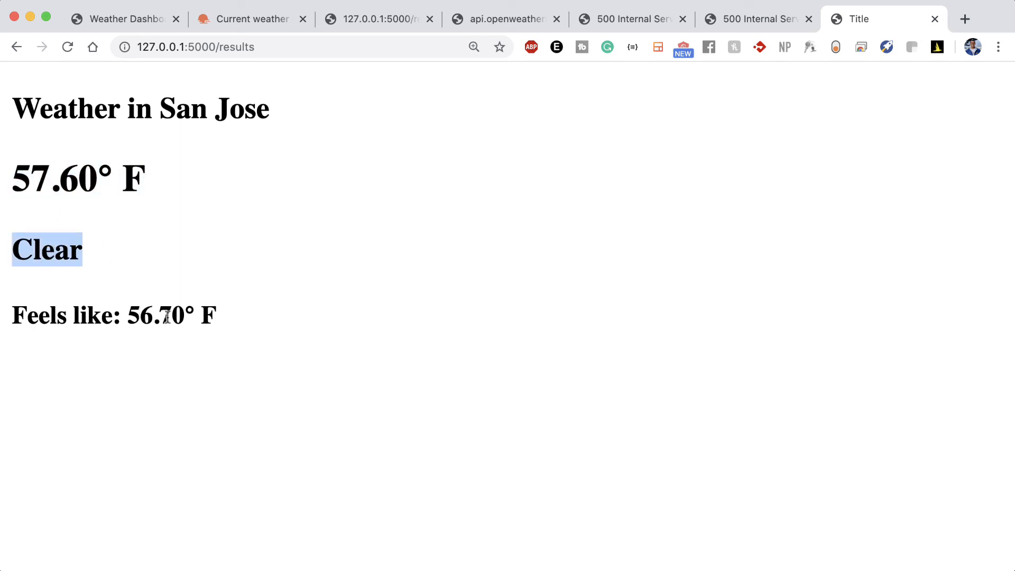